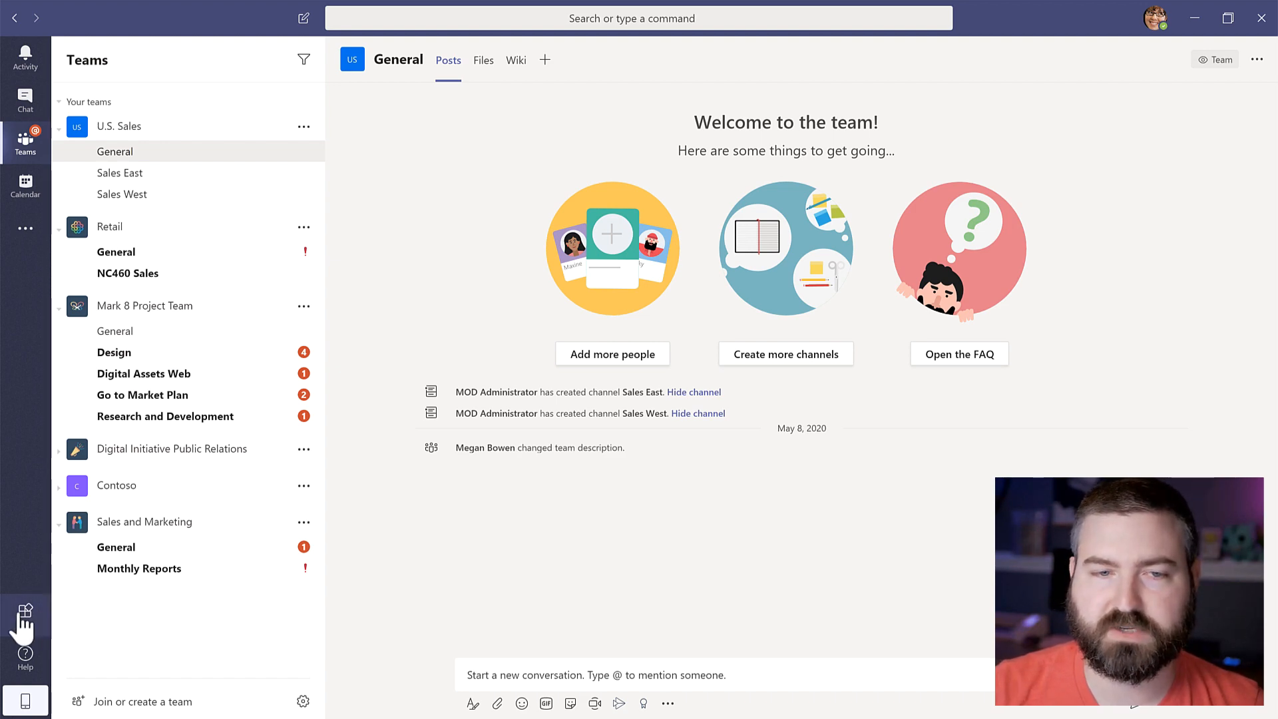
Search the Teams app store for 'communit' and bring up the Communities app
{"action": "left_click", "coordinate": [24, 615]}
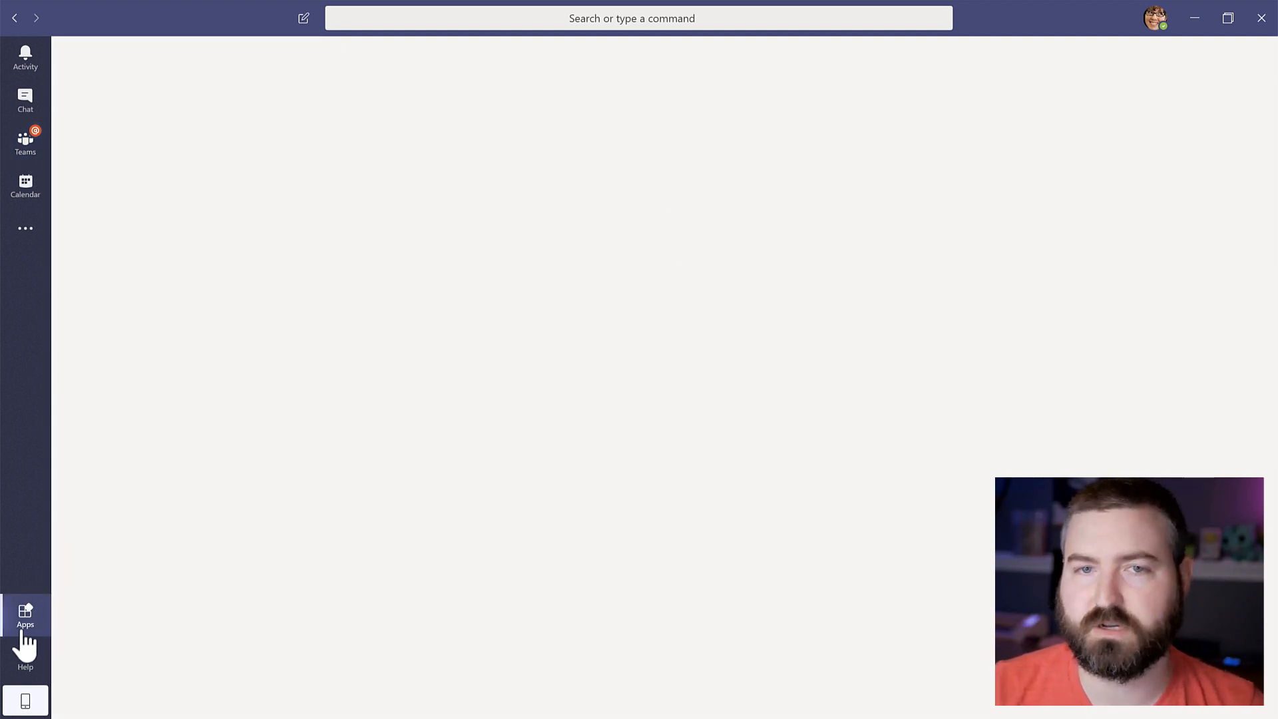
{"action": "left_click", "coordinate": [24, 615]}
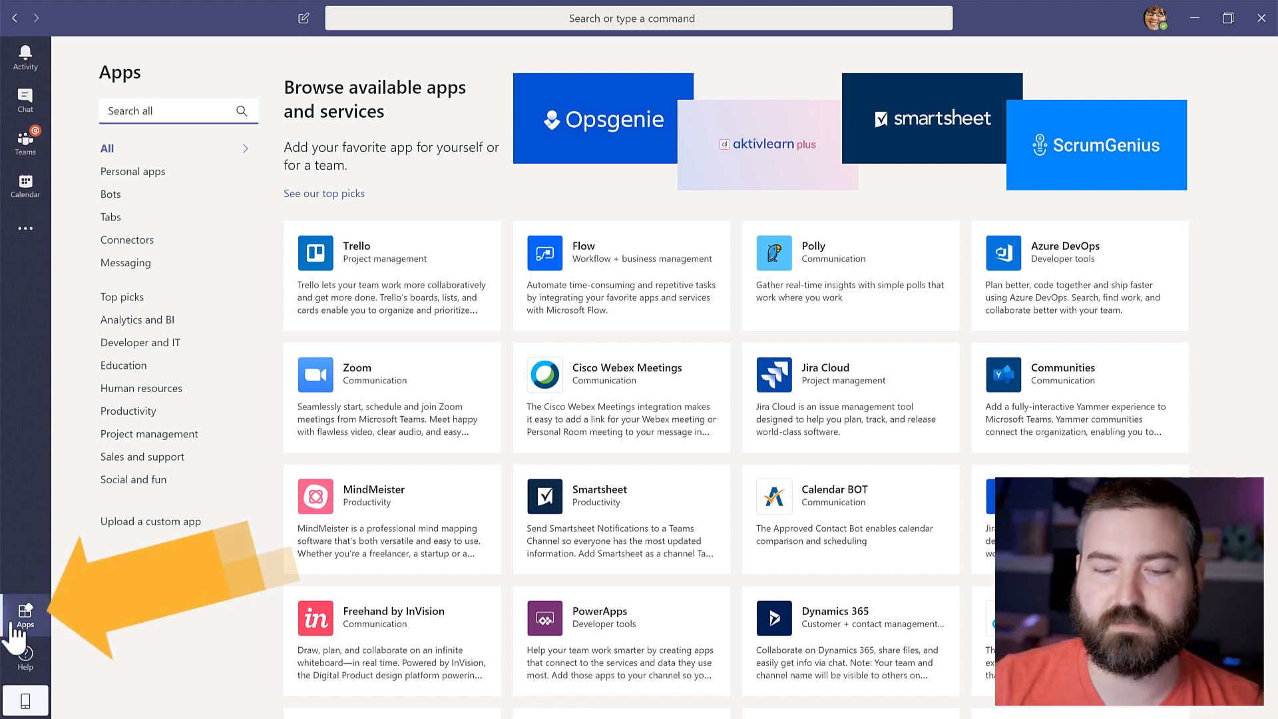
{"action": "type", "text": "communit"}
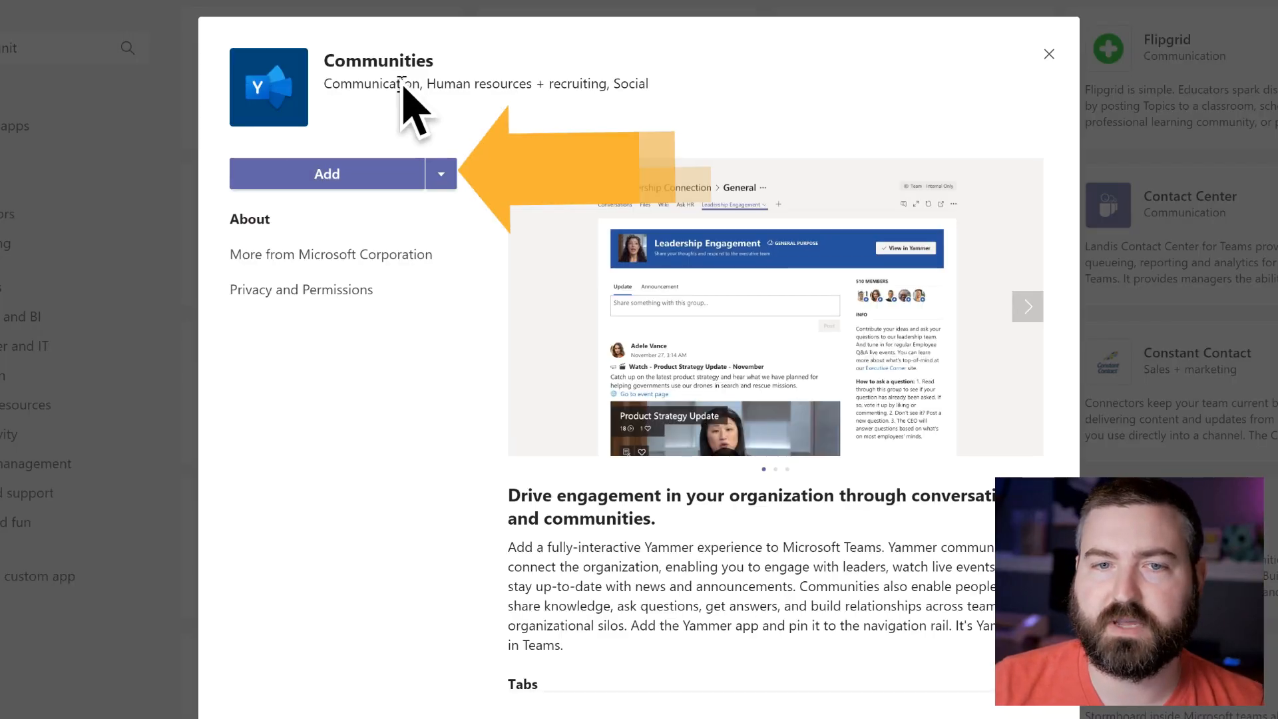
{"action": "mouse_move", "coordinate": [327, 173]}
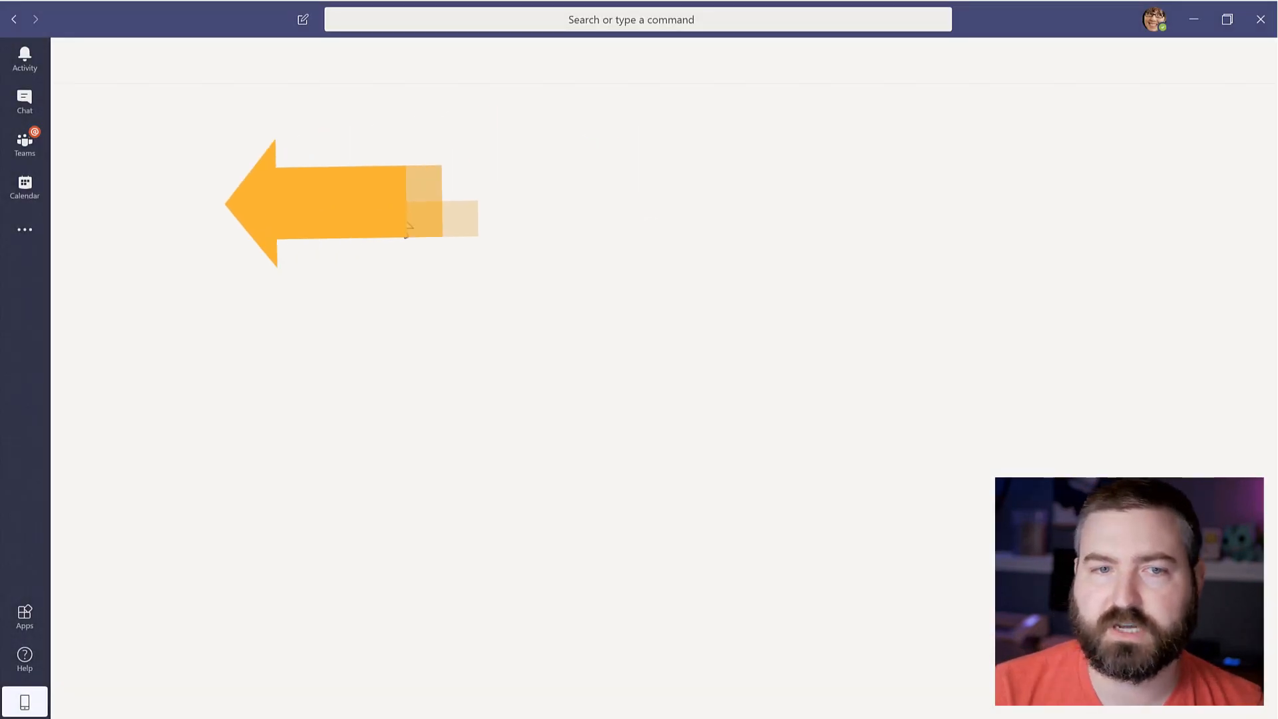
Start a new question post in the Communities Yammer home feed
{"action": "left_click", "coordinate": [24, 227]}
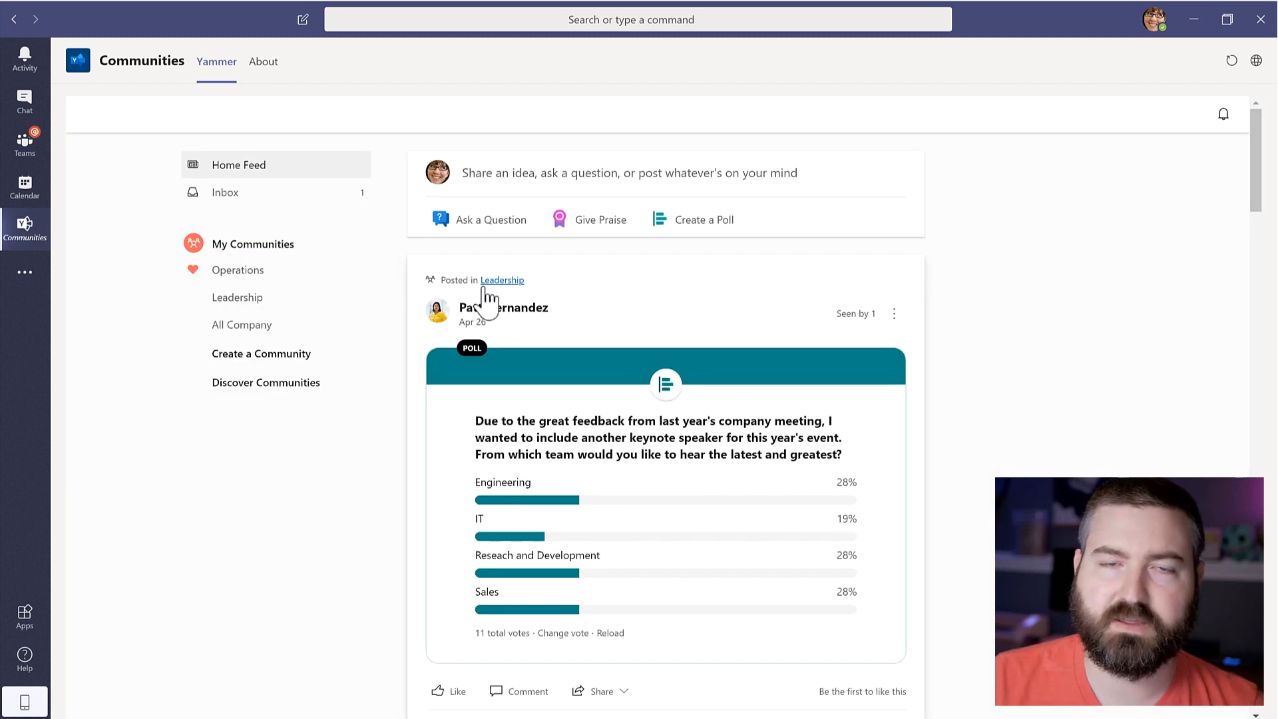
{"action": "mouse_move", "coordinate": [147, 249]}
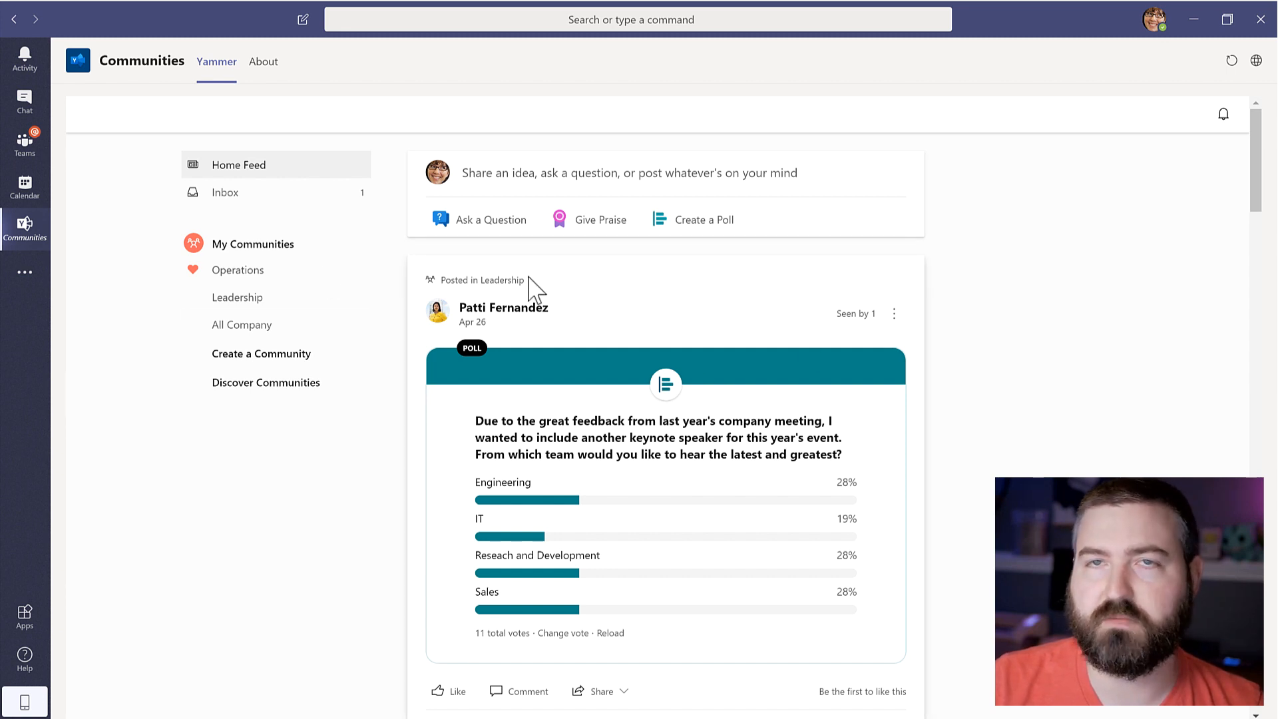
{"action": "mouse_move", "coordinate": [622, 269]}
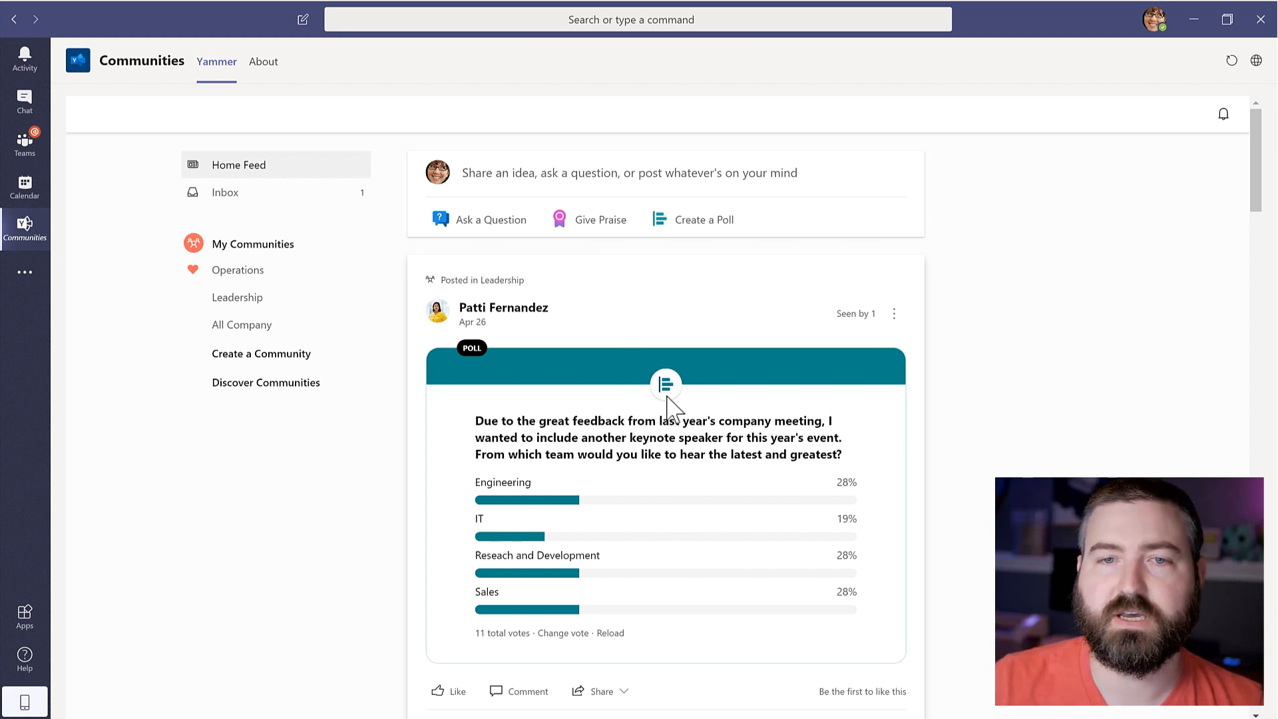
{"action": "mouse_move", "coordinate": [490, 220]}
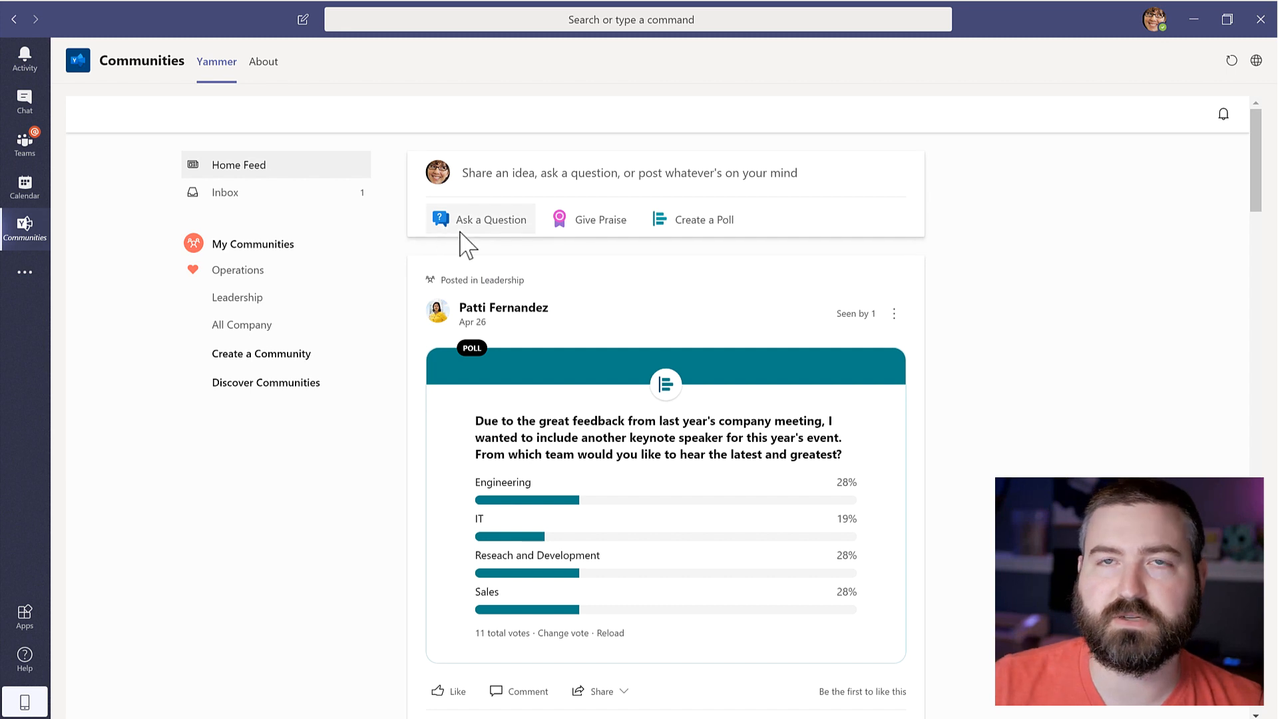
{"action": "mouse_move", "coordinate": [619, 412]}
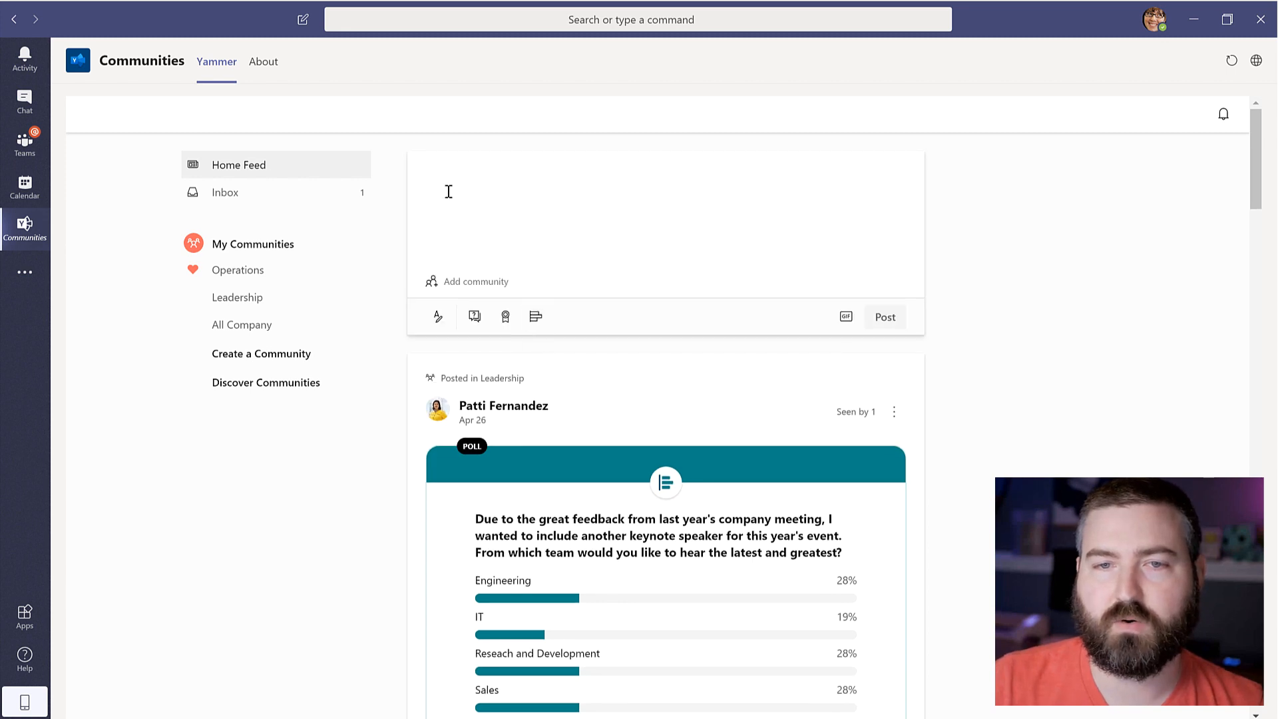
{"action": "left_click", "coordinate": [474, 316]}
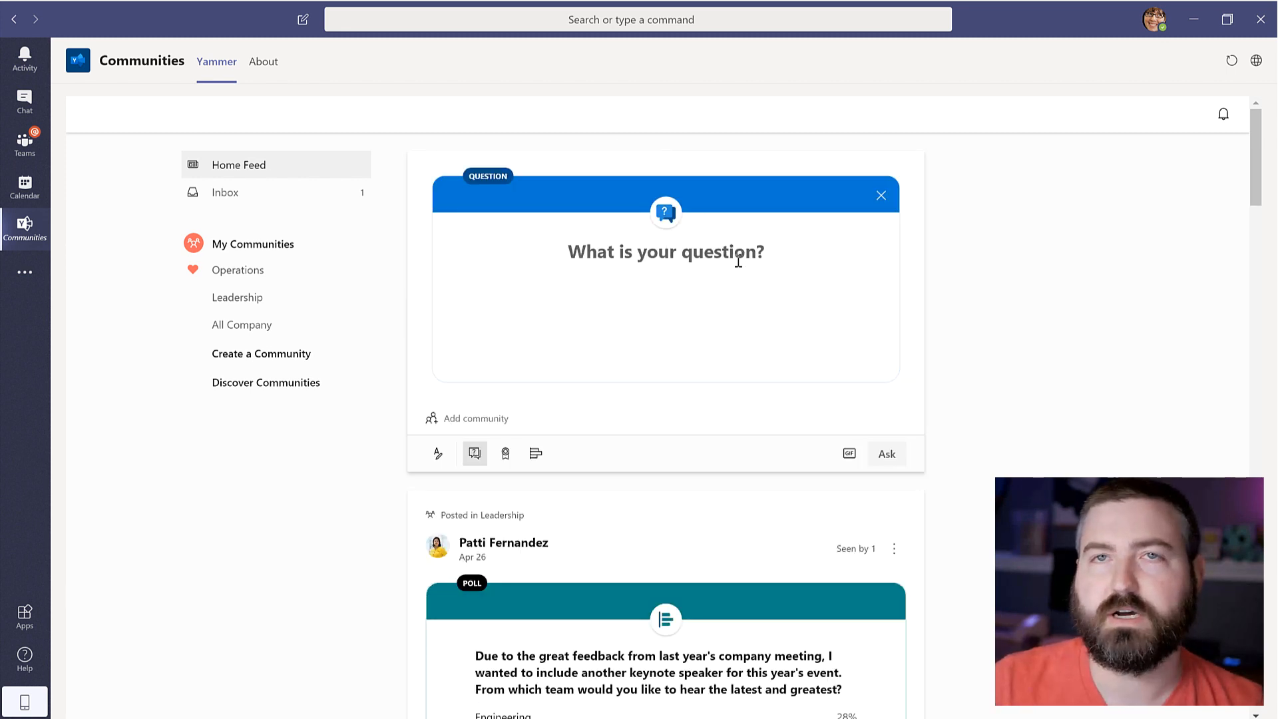
{"action": "left_click", "coordinate": [665, 251]}
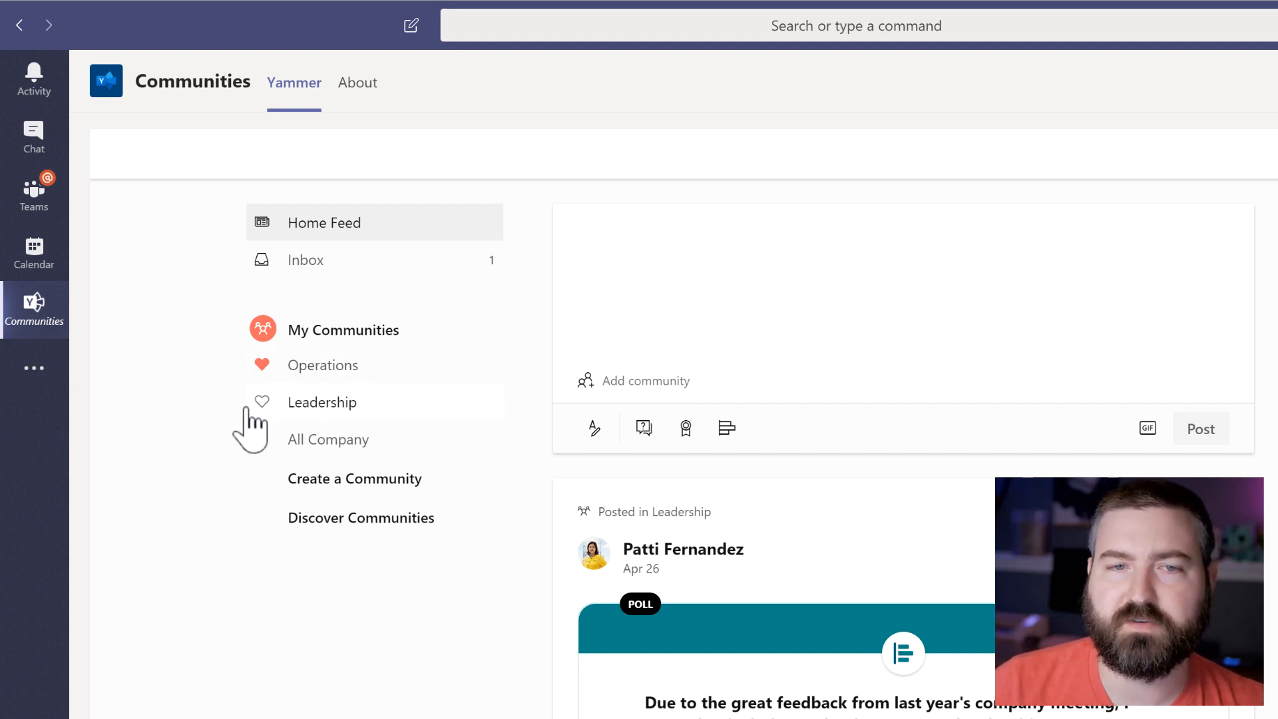
{"action": "mouse_move", "coordinate": [306, 440]}
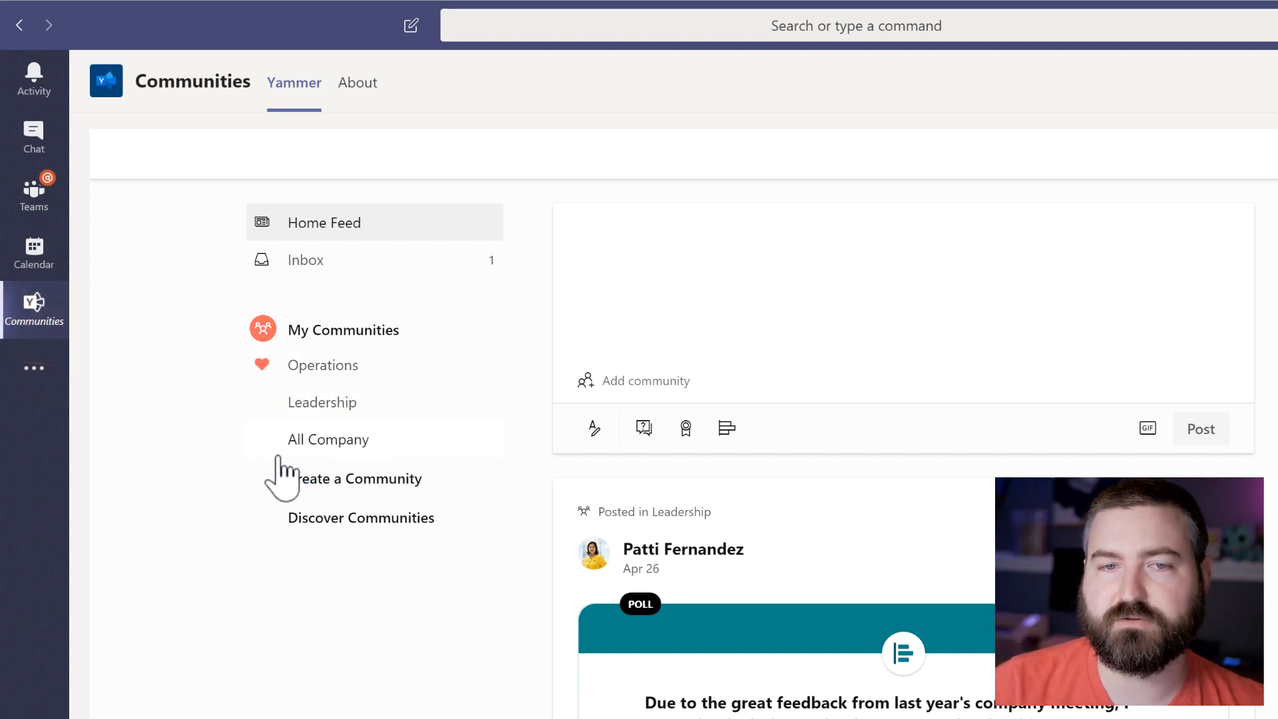
{"action": "mouse_move", "coordinate": [262, 402]}
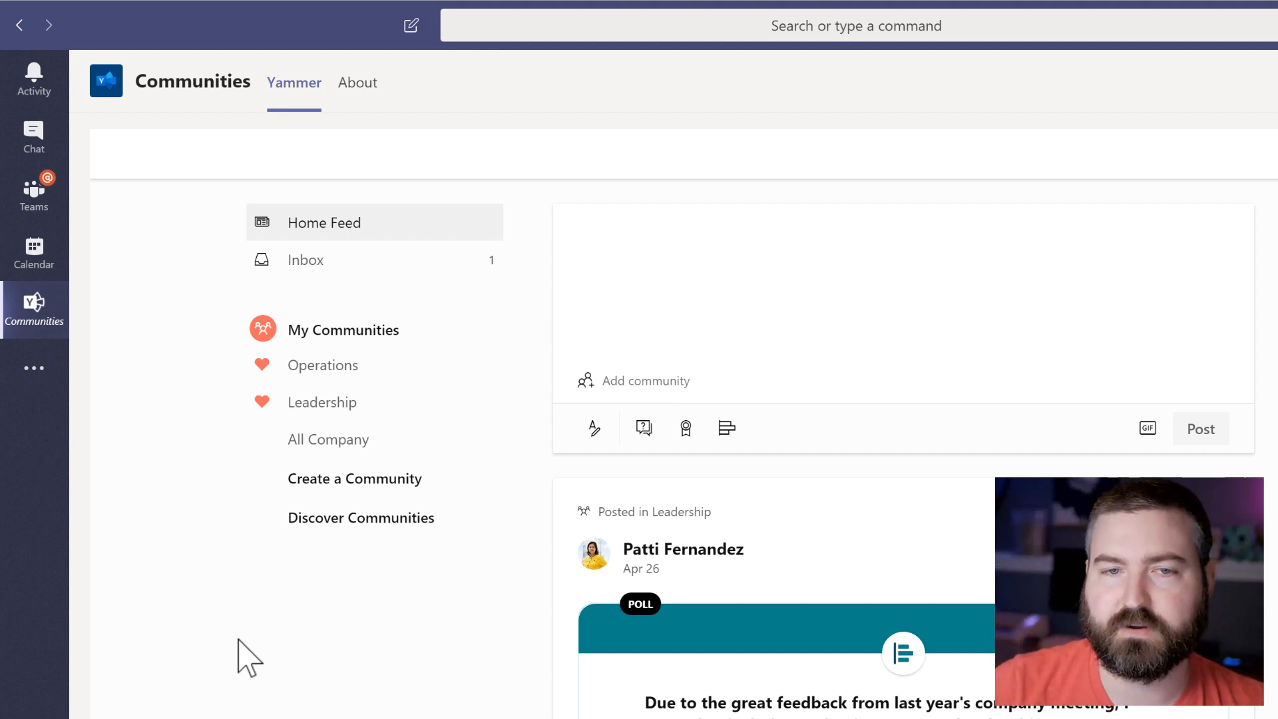
{"action": "mouse_move", "coordinate": [334, 293]}
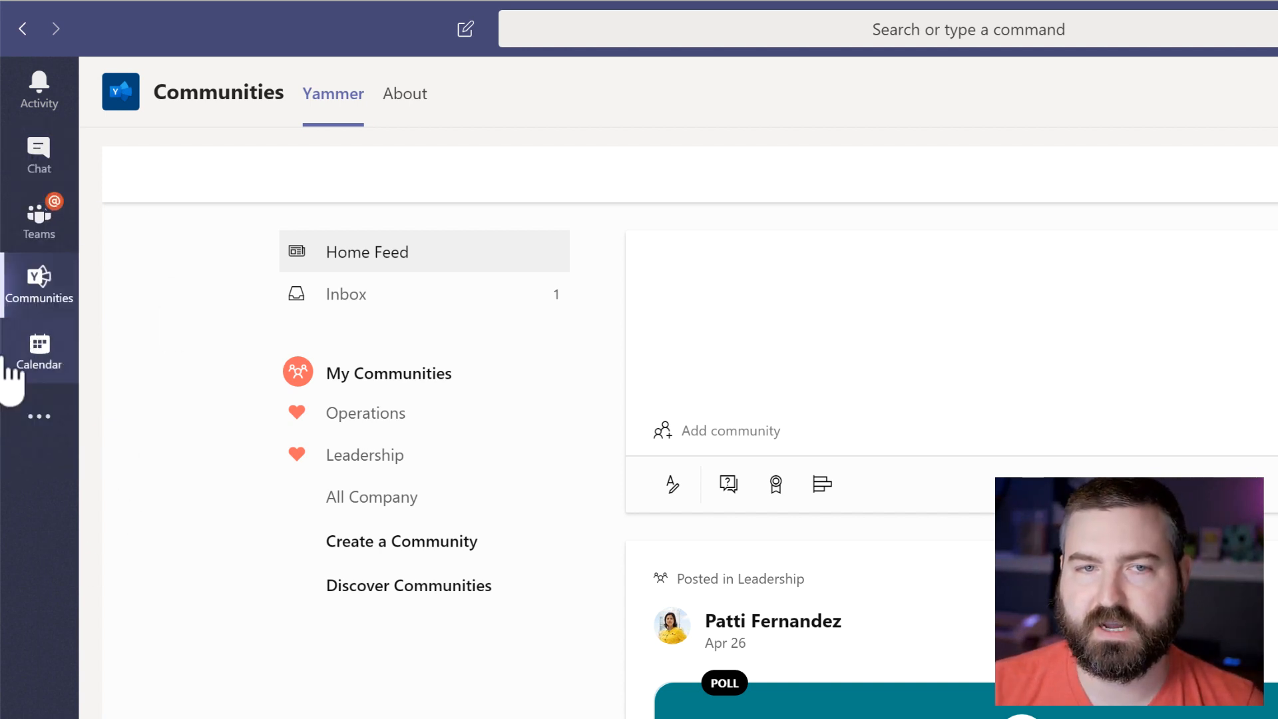
{"action": "mouse_move", "coordinate": [39, 155]}
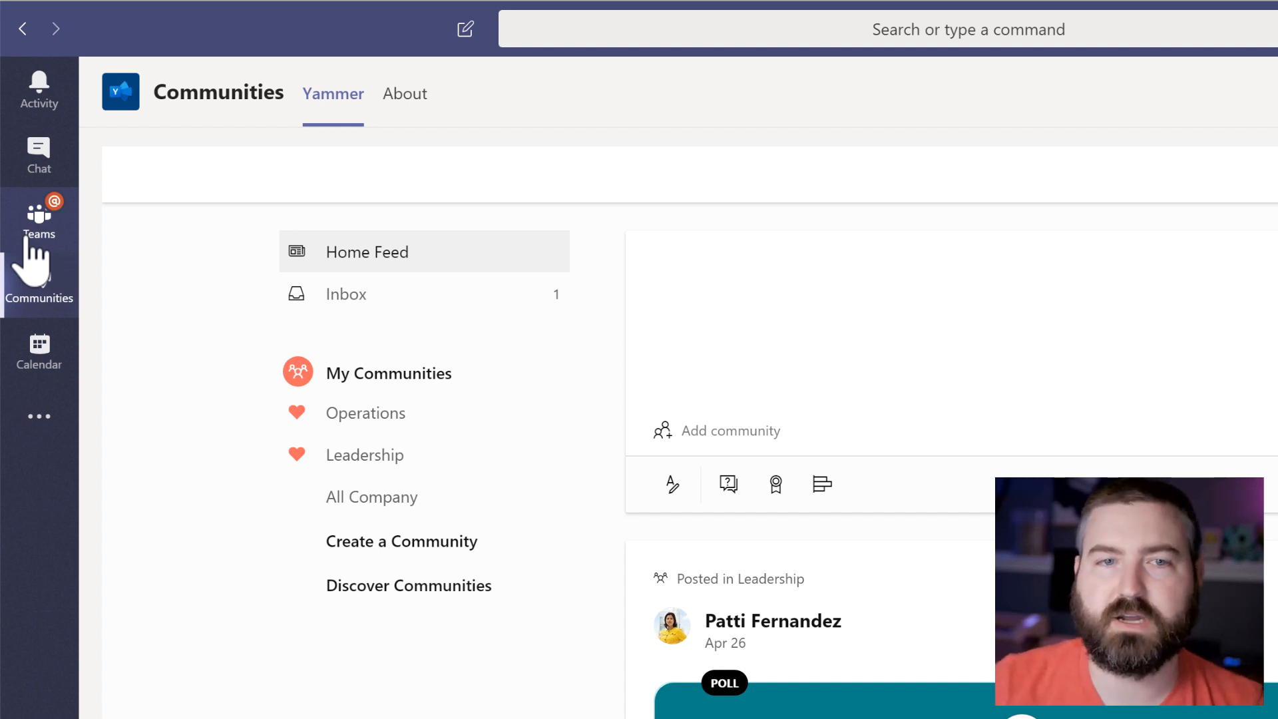
Reorder the app rail so Communities sits right under Teams, above Calendar
{"action": "left_click", "coordinate": [38, 285]}
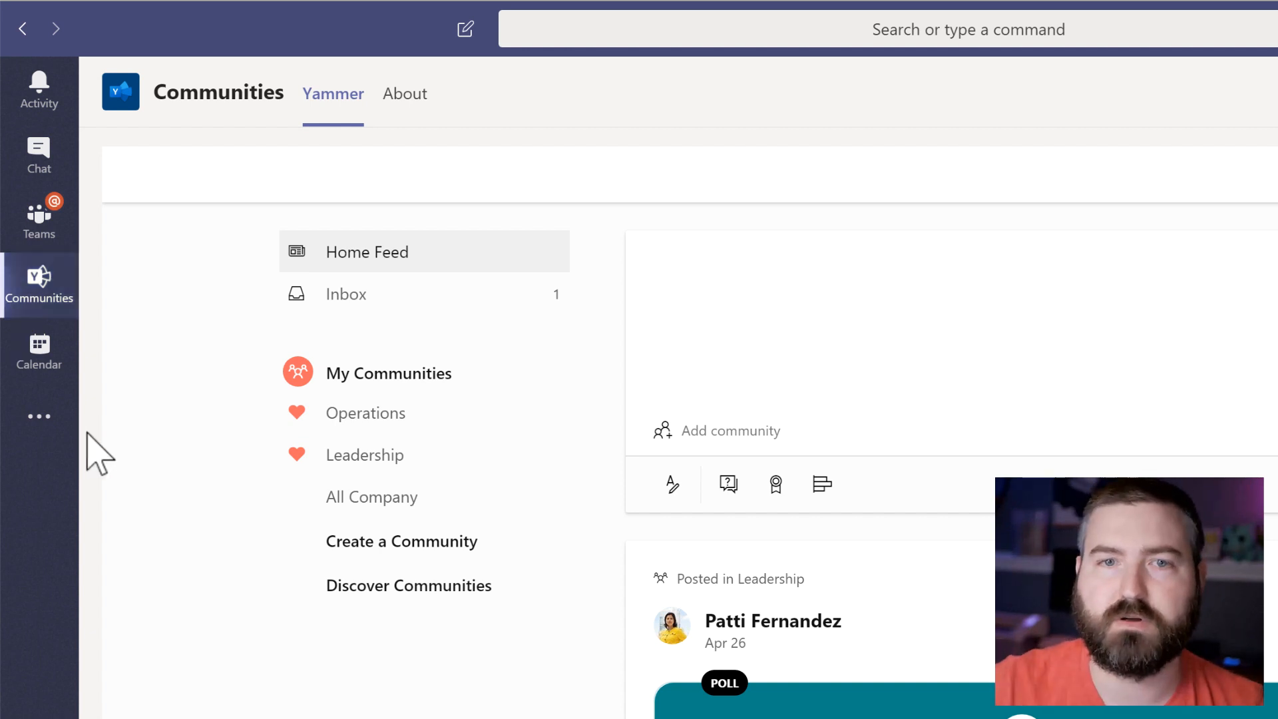
{"action": "mouse_move", "coordinate": [108, 390]}
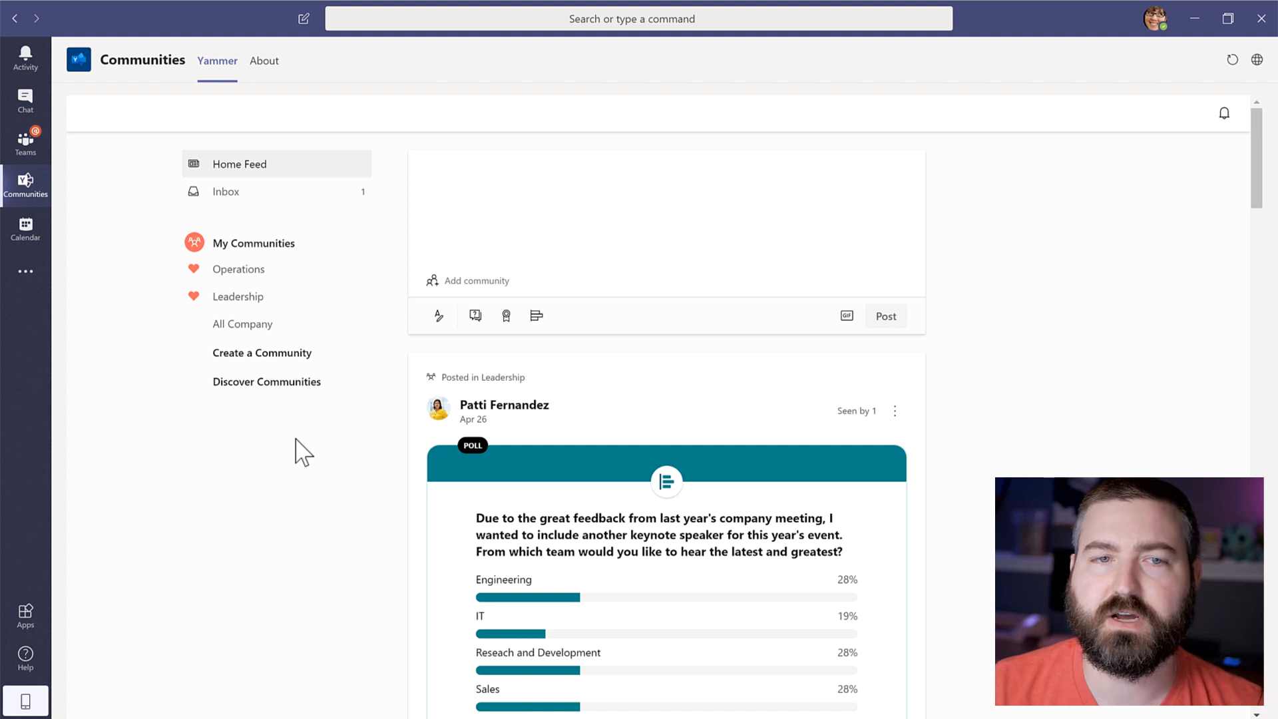
{"action": "mouse_move", "coordinate": [139, 220]}
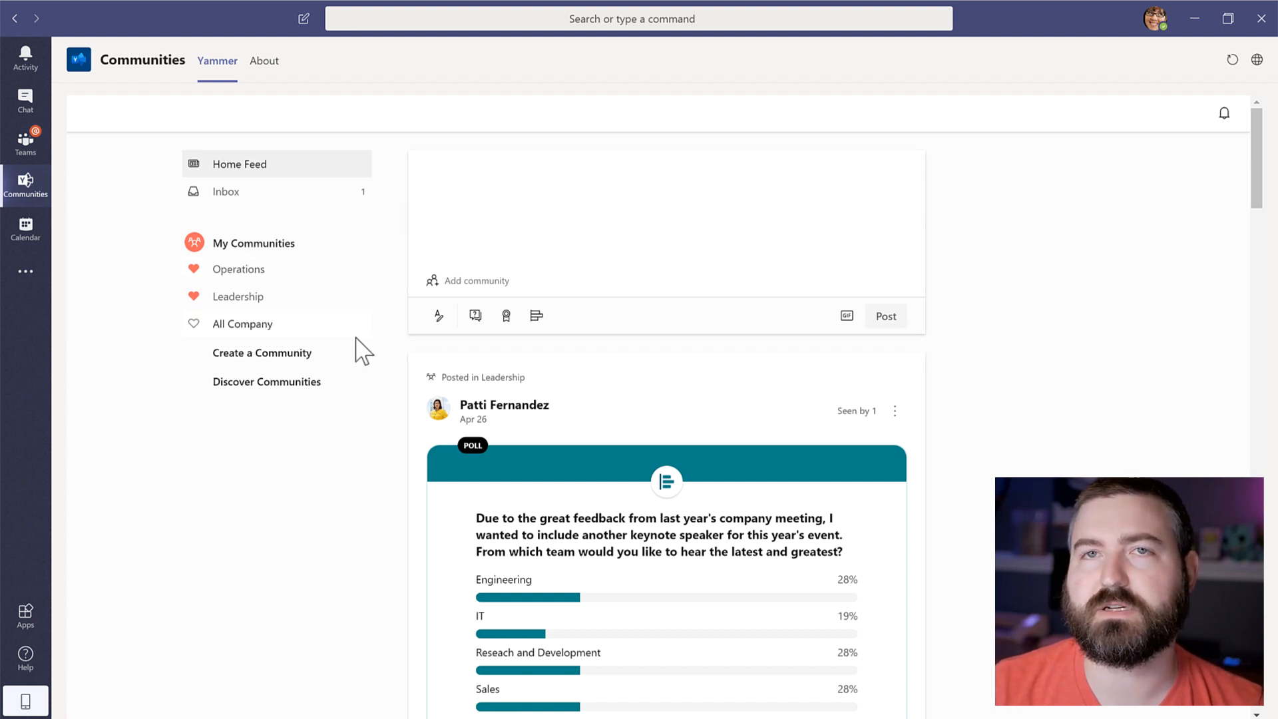
{"action": "mouse_move", "coordinate": [354, 457]}
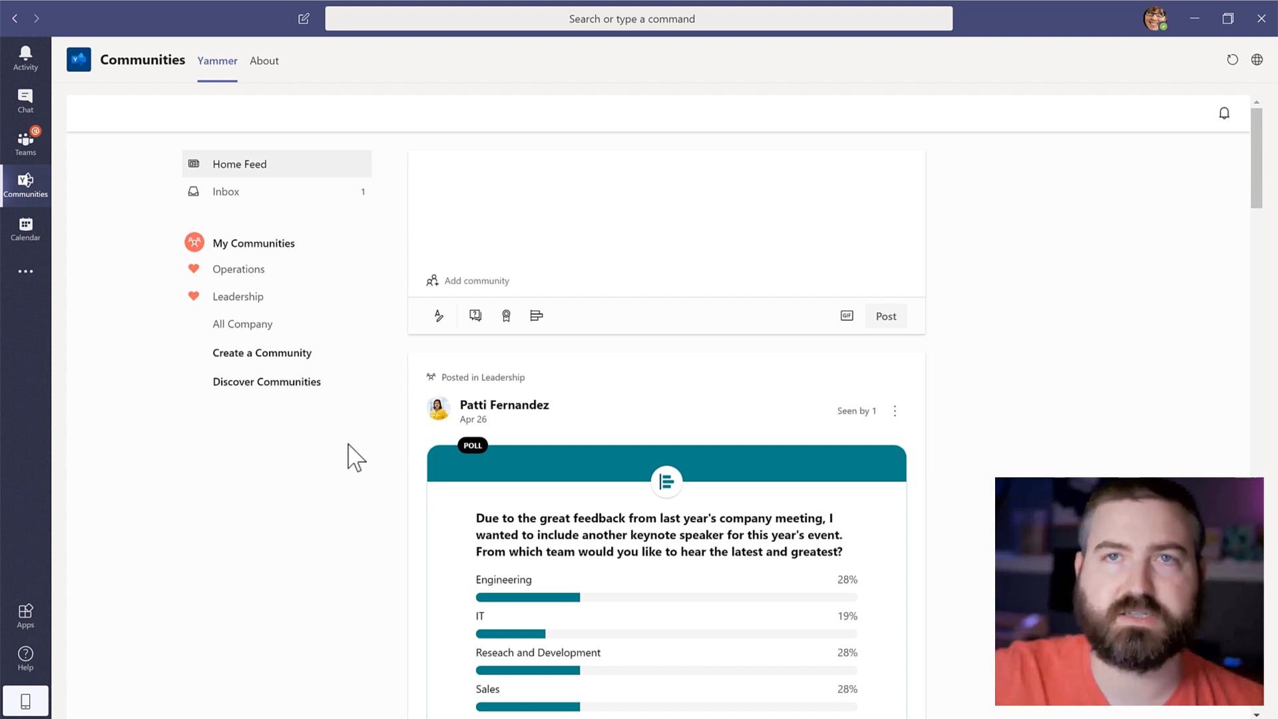
{"action": "mouse_move", "coordinate": [418, 252]}
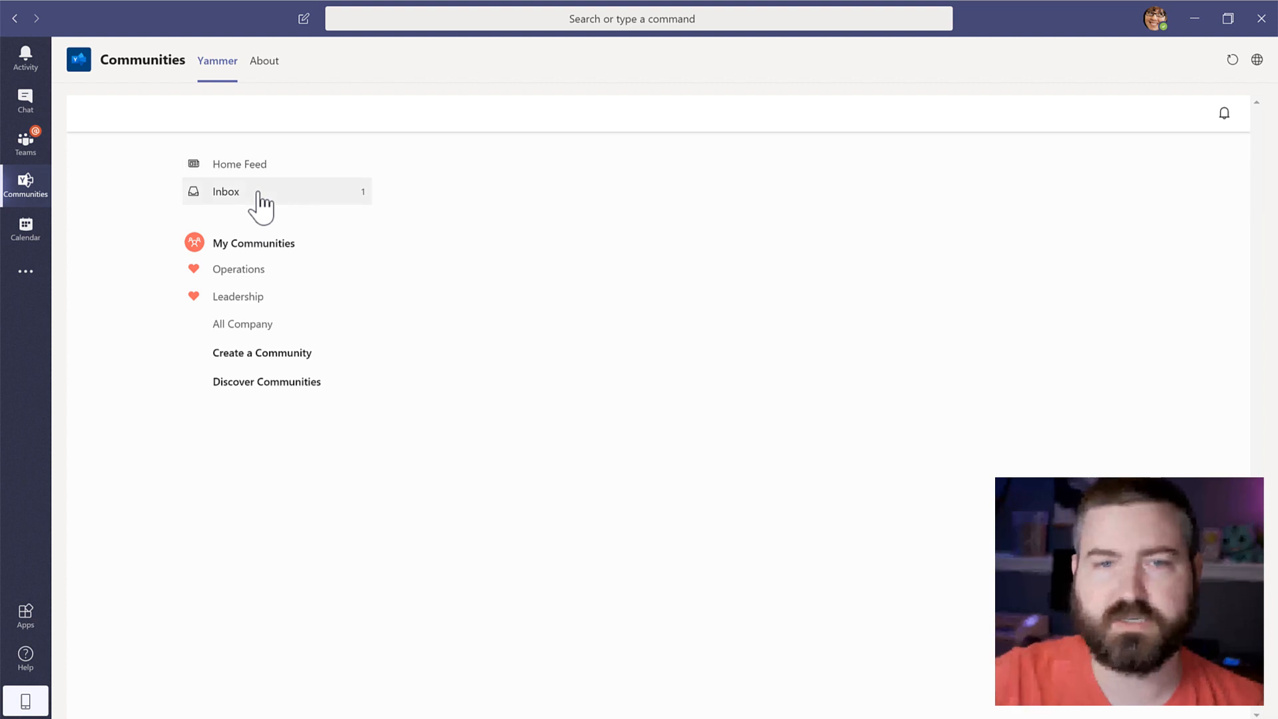
{"action": "left_click", "coordinate": [227, 191]}
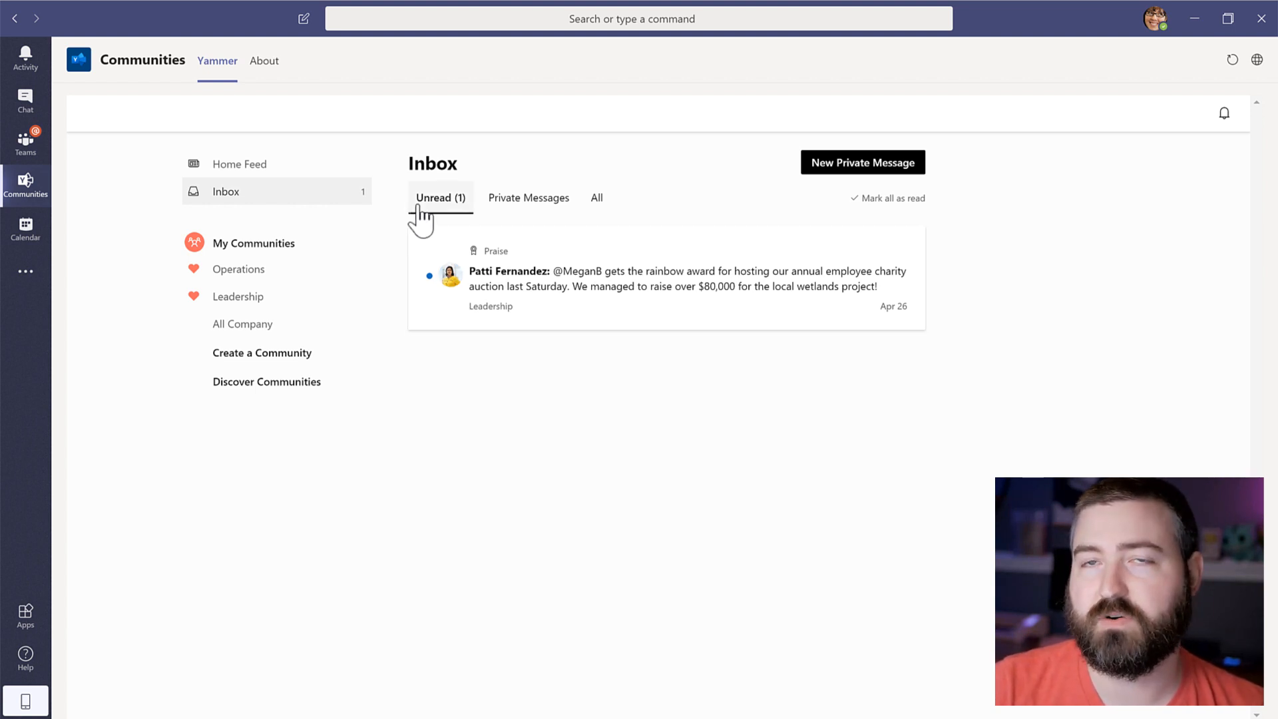
{"action": "mouse_move", "coordinate": [611, 289]}
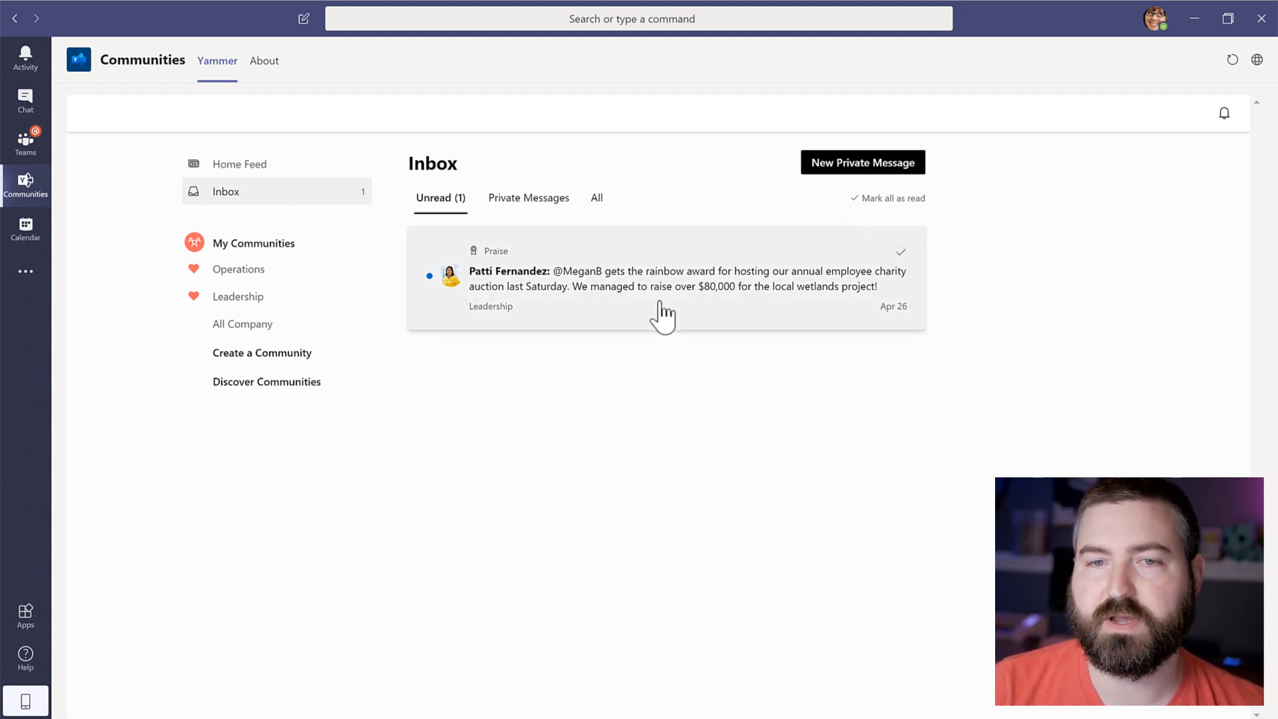
{"action": "mouse_move", "coordinate": [597, 315]}
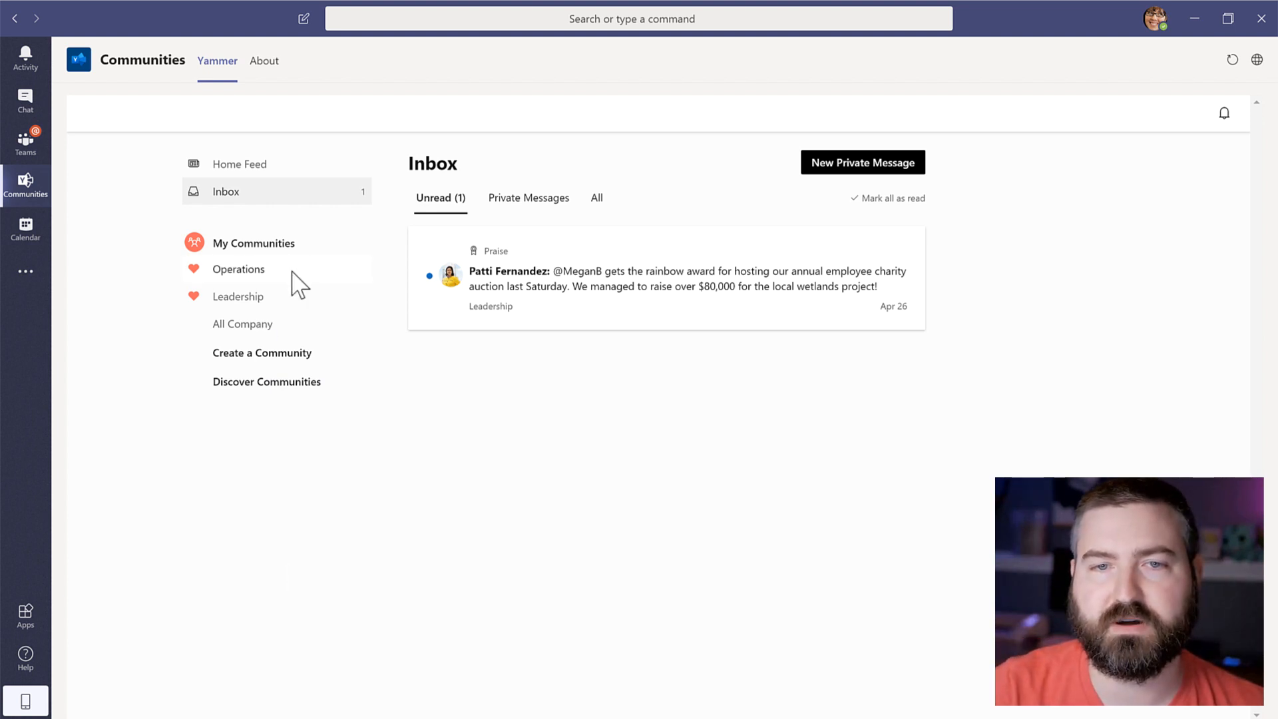
{"action": "mouse_move", "coordinate": [339, 410]}
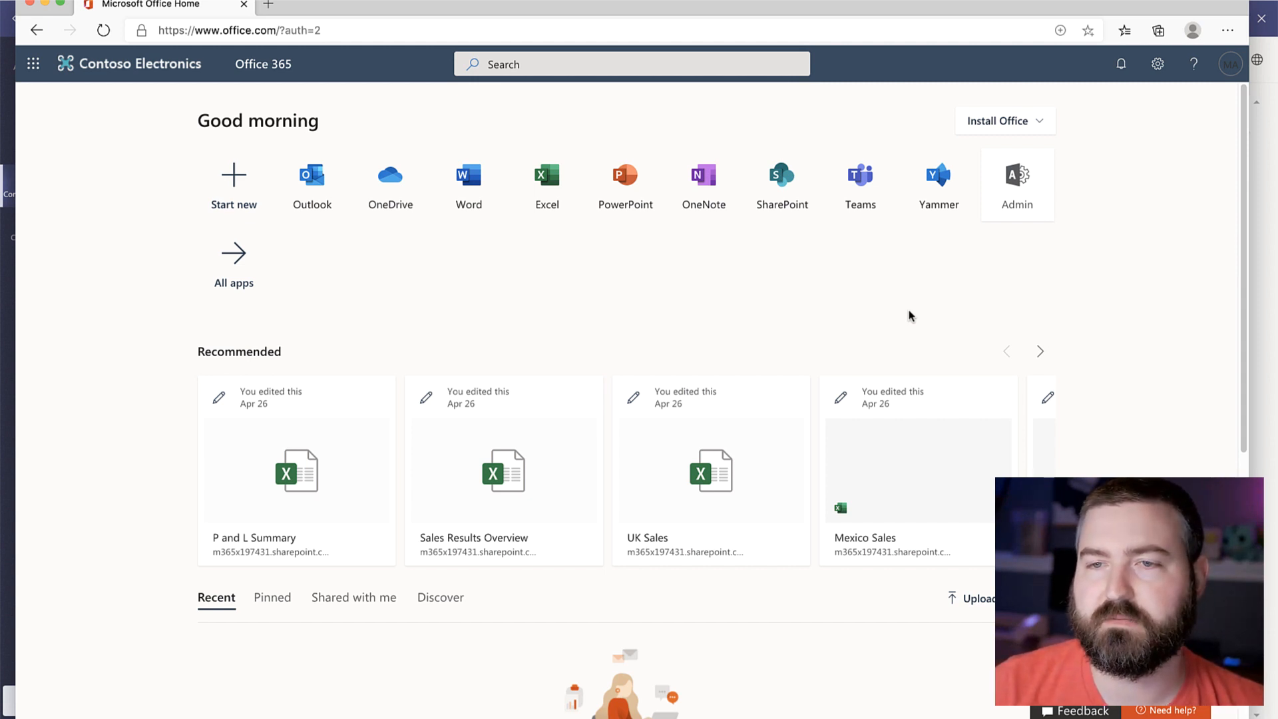
Go from Office home to the Microsoft 365 admin center via the Admin tile
{"action": "left_click", "coordinate": [1016, 184]}
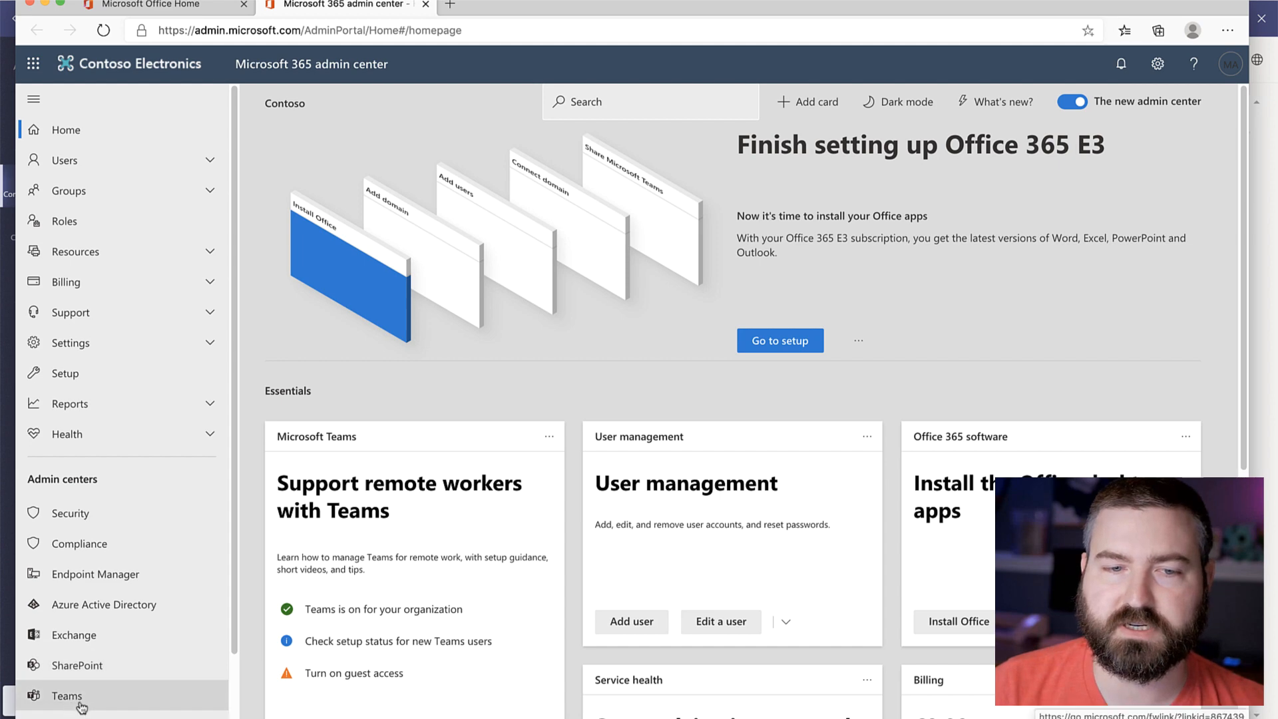
Reach the App setup policies list under Teams apps in the Teams admin center
{"action": "left_click", "coordinate": [66, 695]}
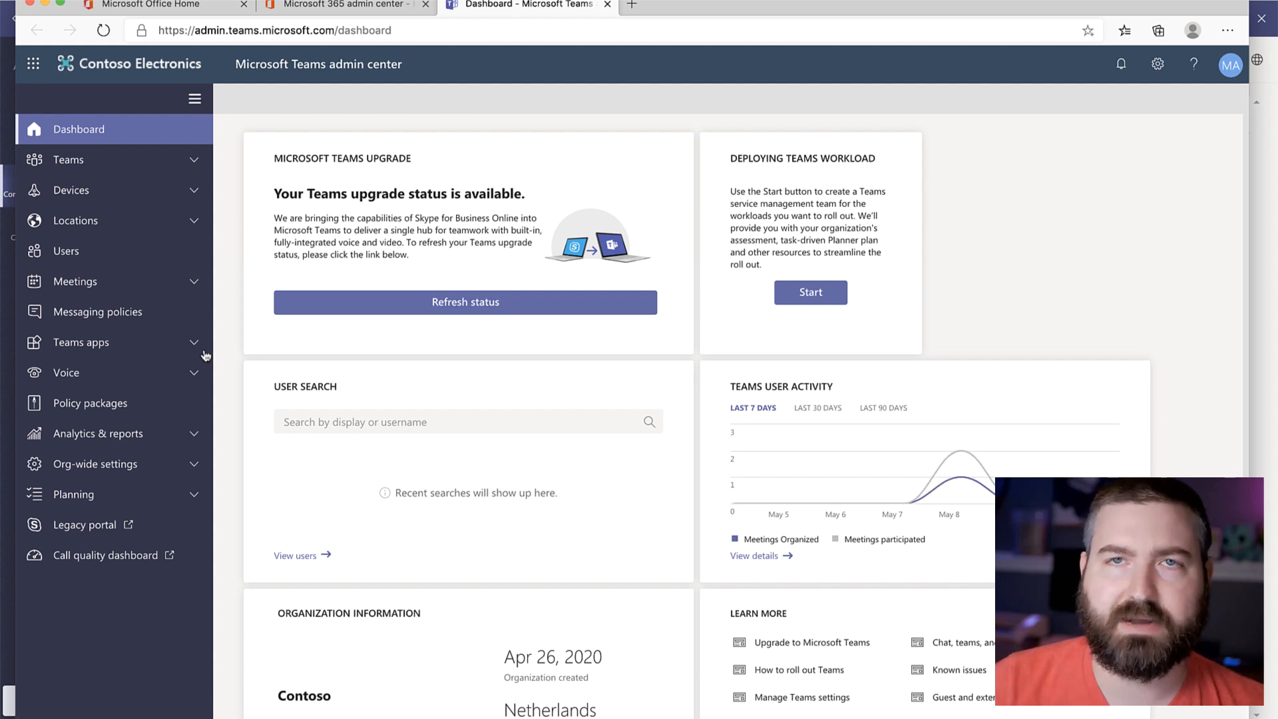
{"action": "mouse_move", "coordinate": [205, 356]}
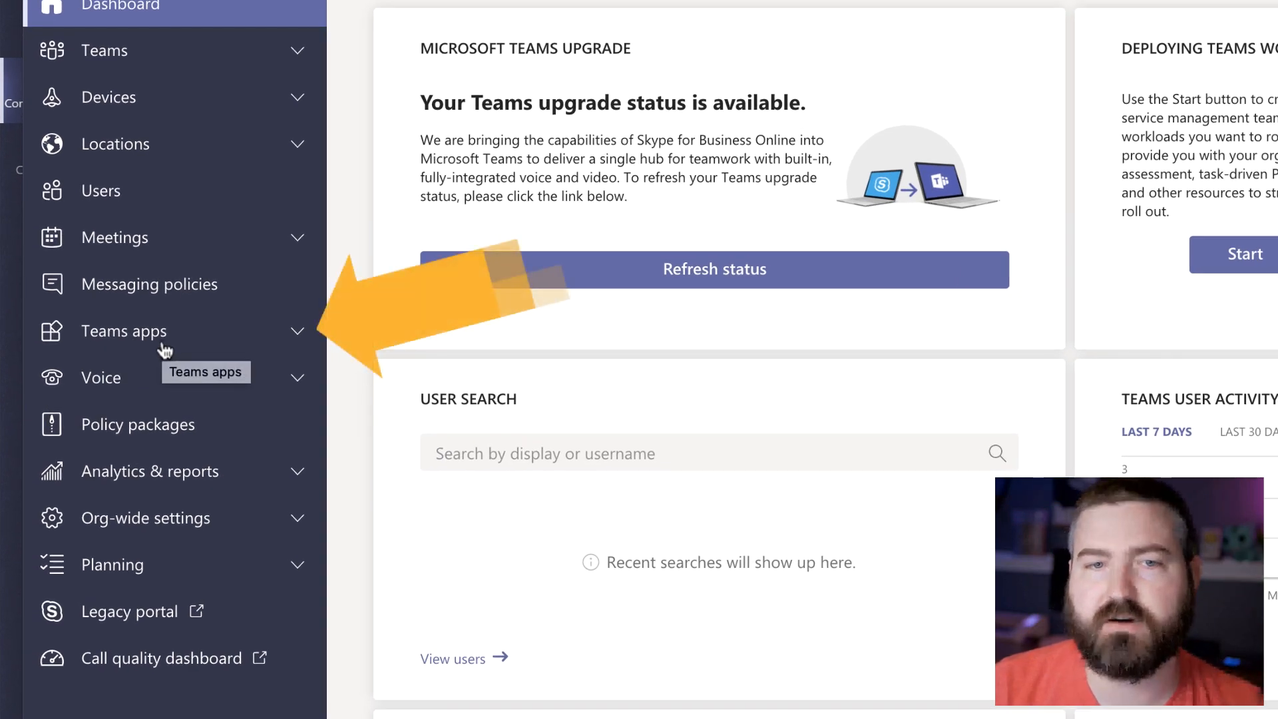
{"action": "left_click", "coordinate": [123, 332]}
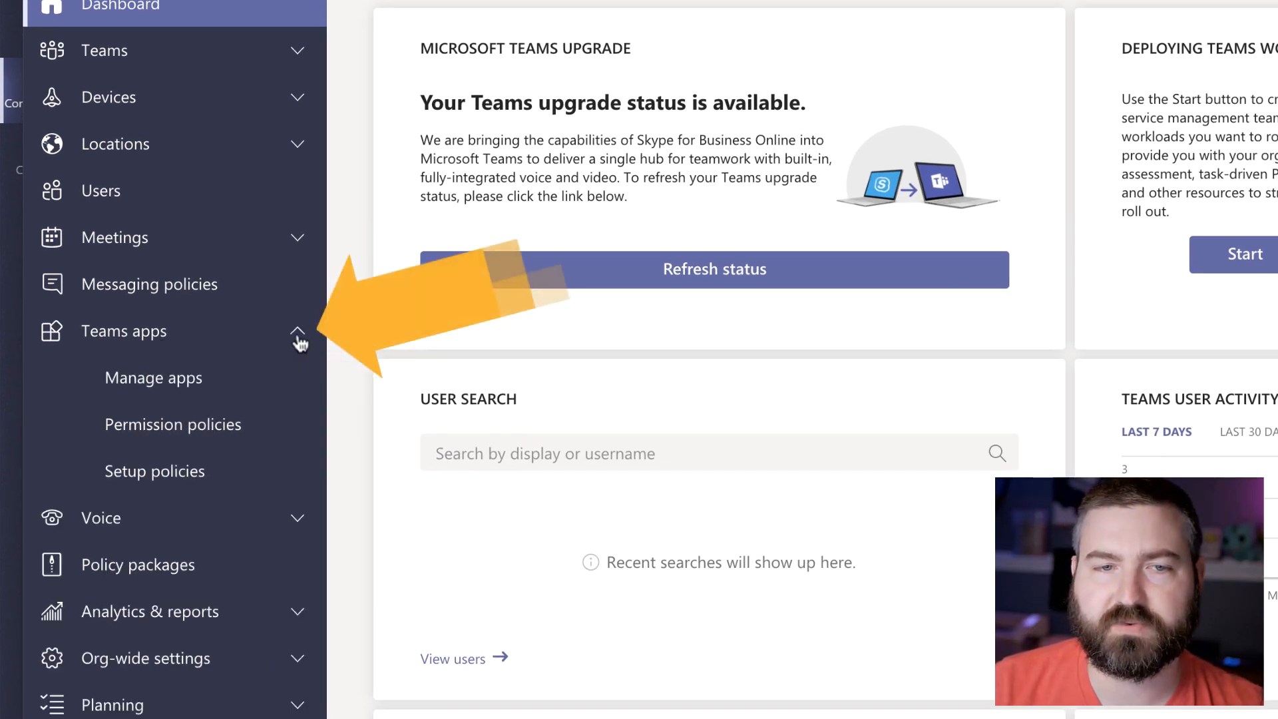
{"action": "left_click", "coordinate": [154, 471]}
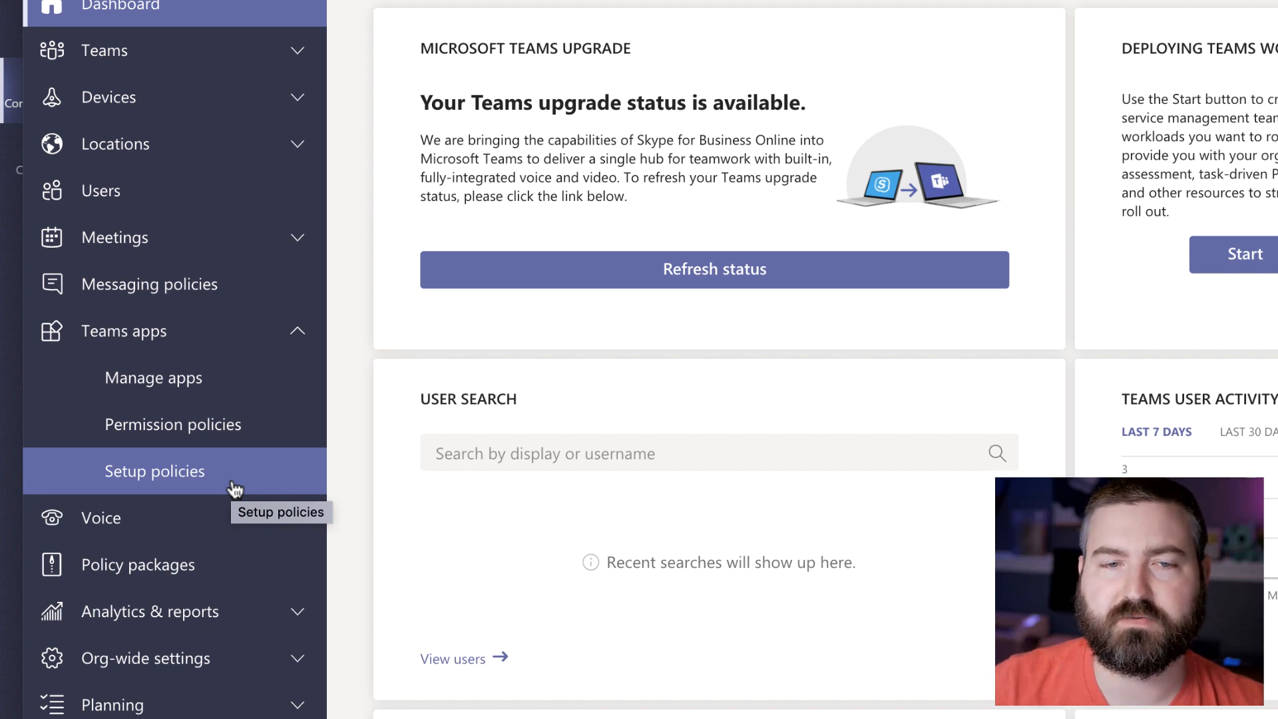
{"action": "left_click", "coordinate": [155, 470]}
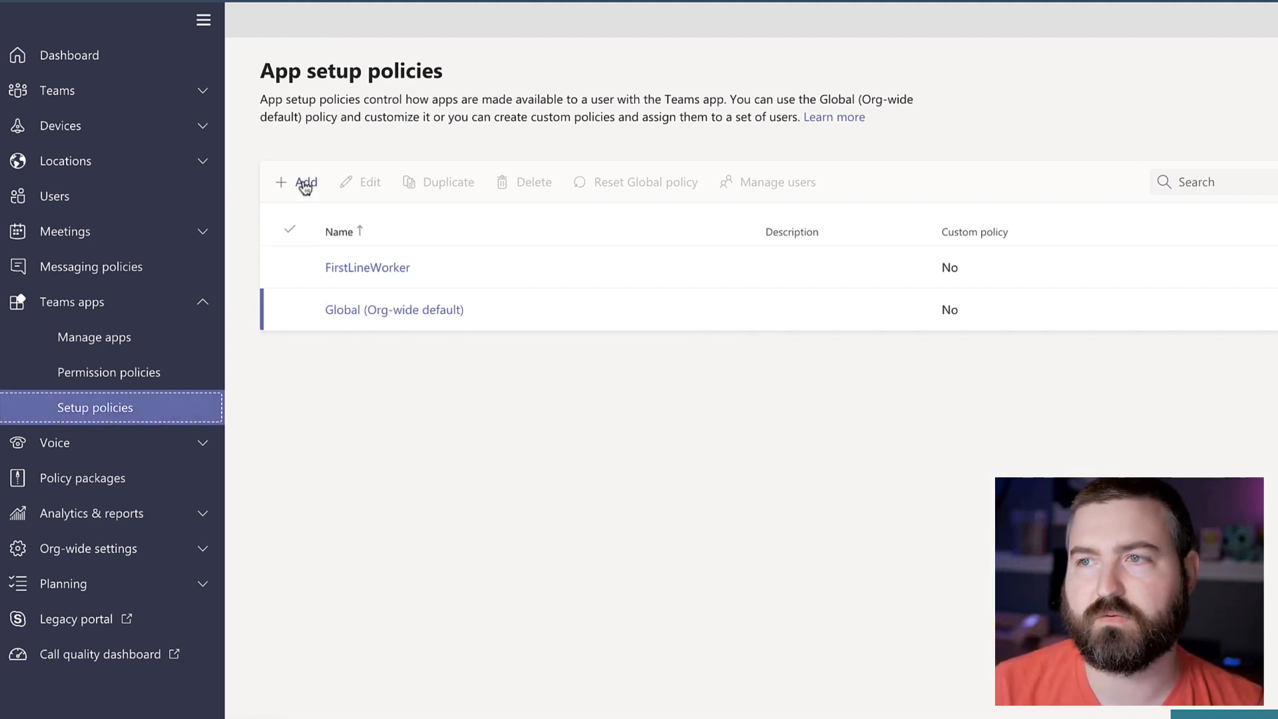
{"action": "mouse_move", "coordinate": [307, 183]}
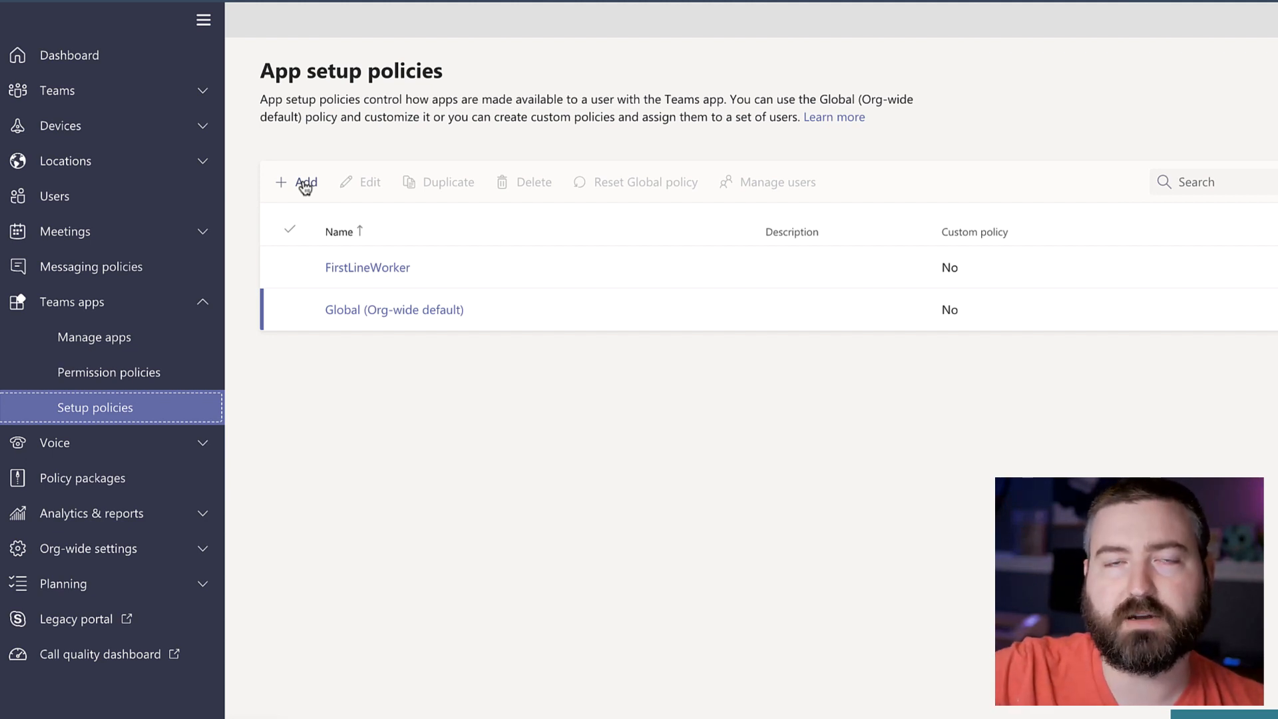
{"action": "mouse_move", "coordinate": [556, 571]}
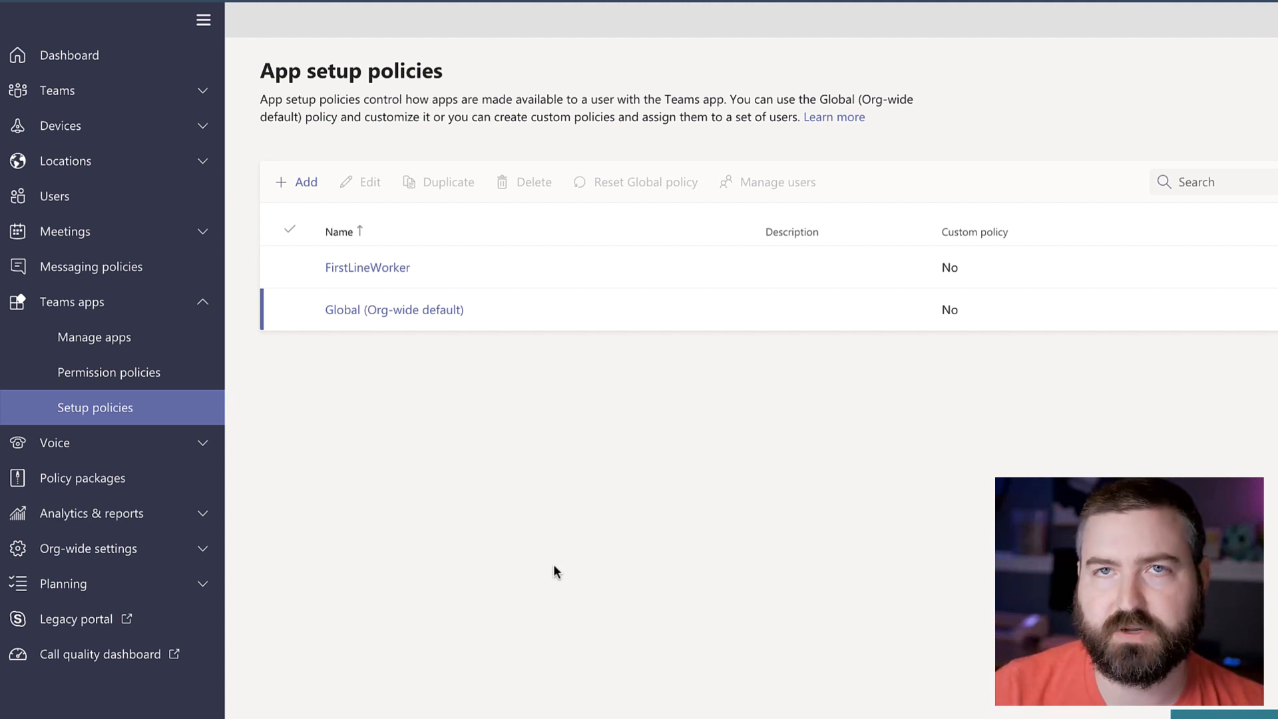
{"action": "mouse_move", "coordinate": [527, 450]}
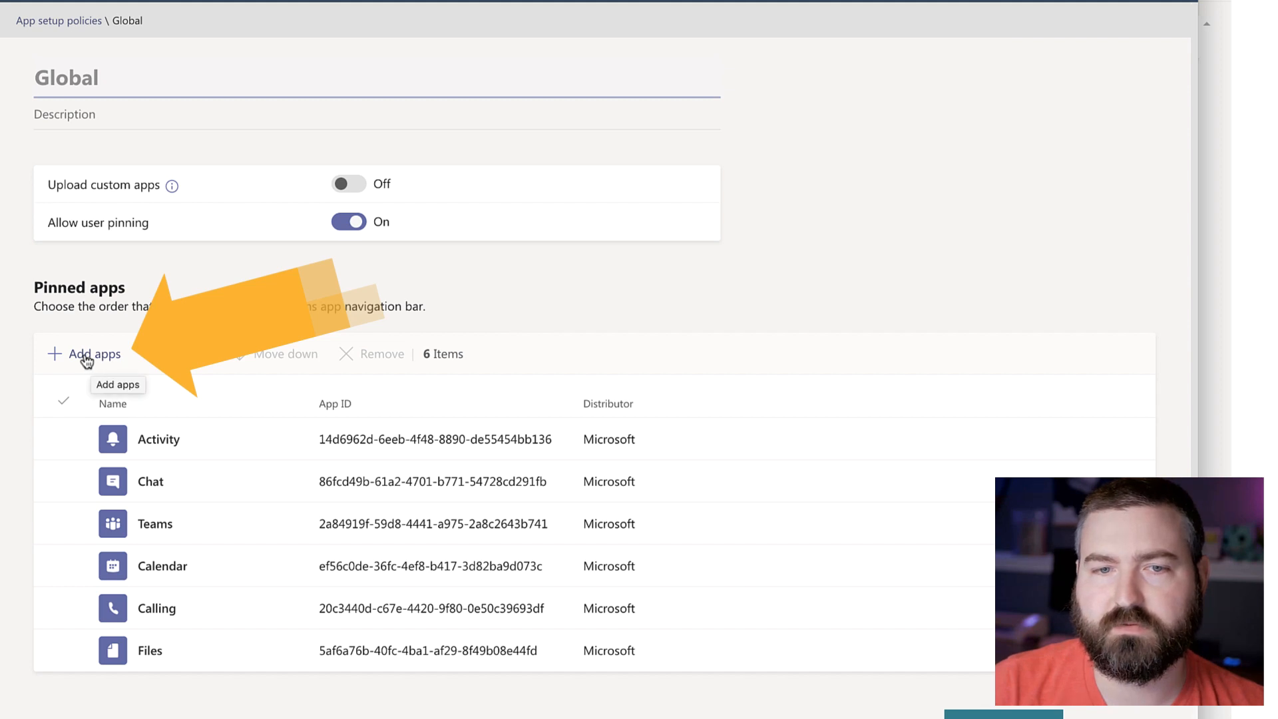
Add Communities to the Global policy's pinned apps via the Add apps search for 'comm'
{"action": "left_click", "coordinate": [95, 354]}
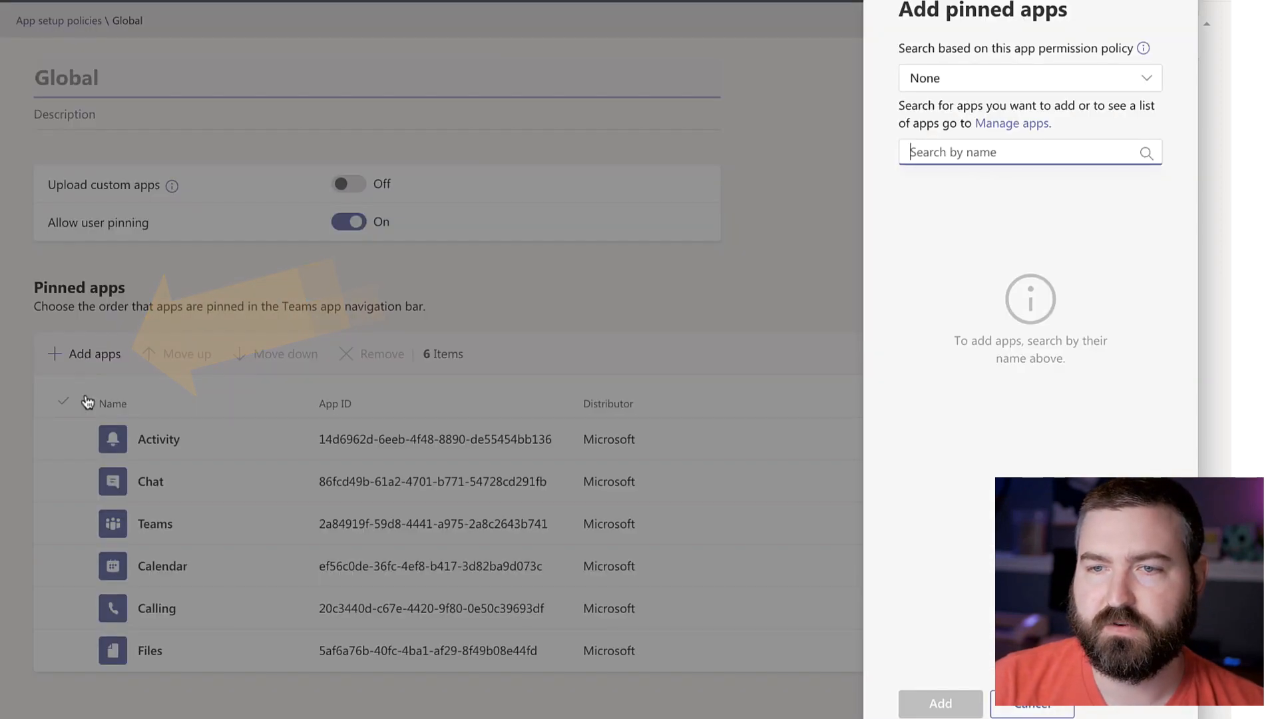
{"action": "type", "text": "communities"}
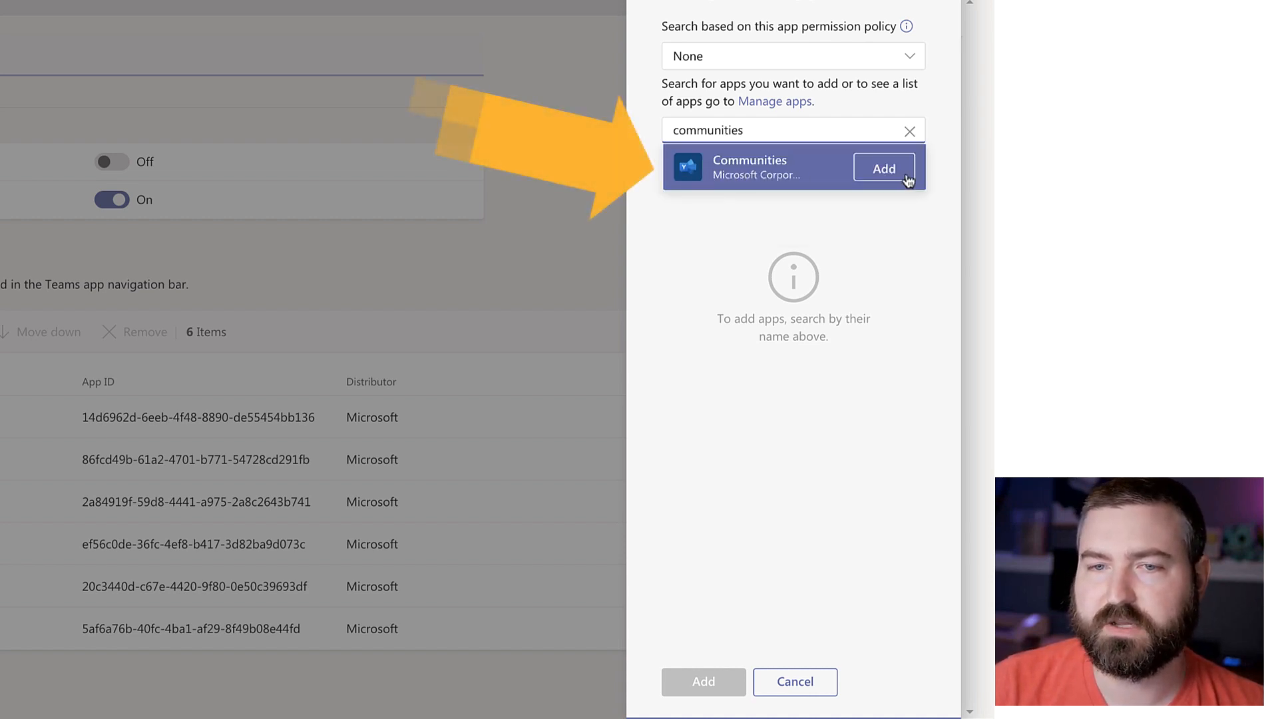
{"action": "left_click", "coordinate": [885, 168]}
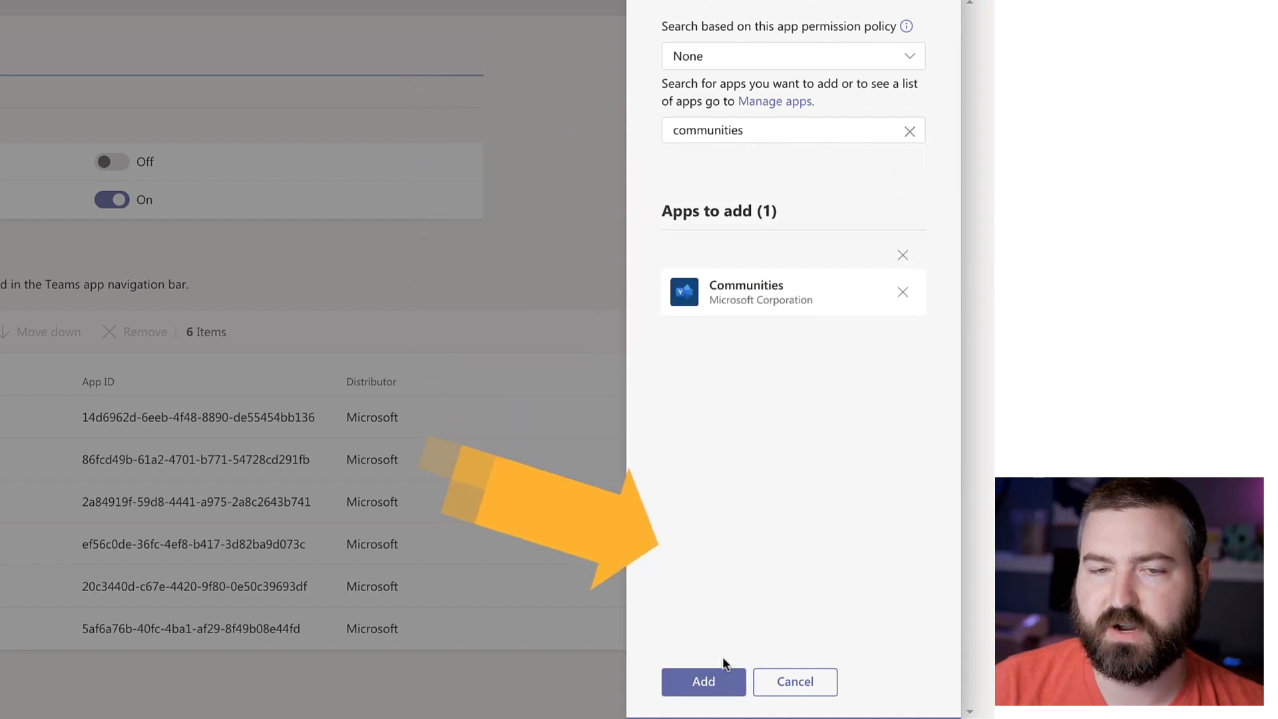
{"action": "left_click", "coordinate": [702, 682]}
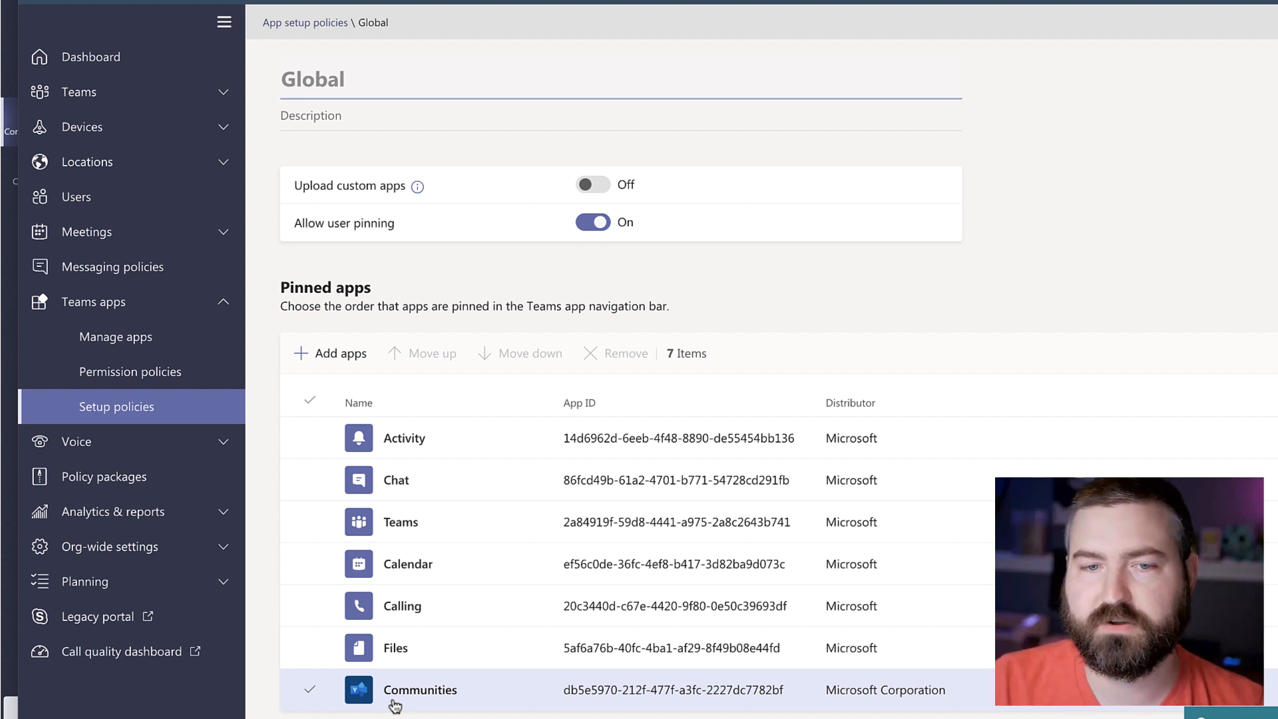
Move Communities up twice to sit below Teams, above Calendar and Files, then save the Global policy
{"action": "left_click", "coordinate": [309, 690]}
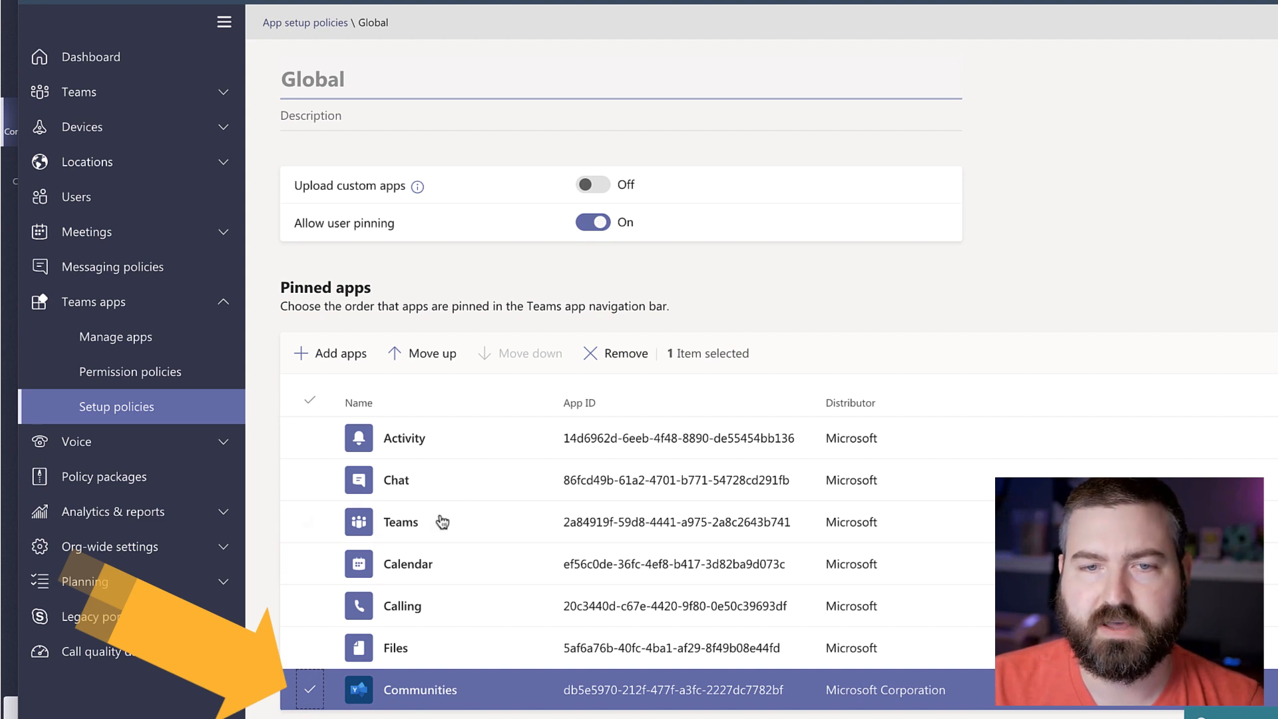
{"action": "left_click", "coordinate": [431, 354]}
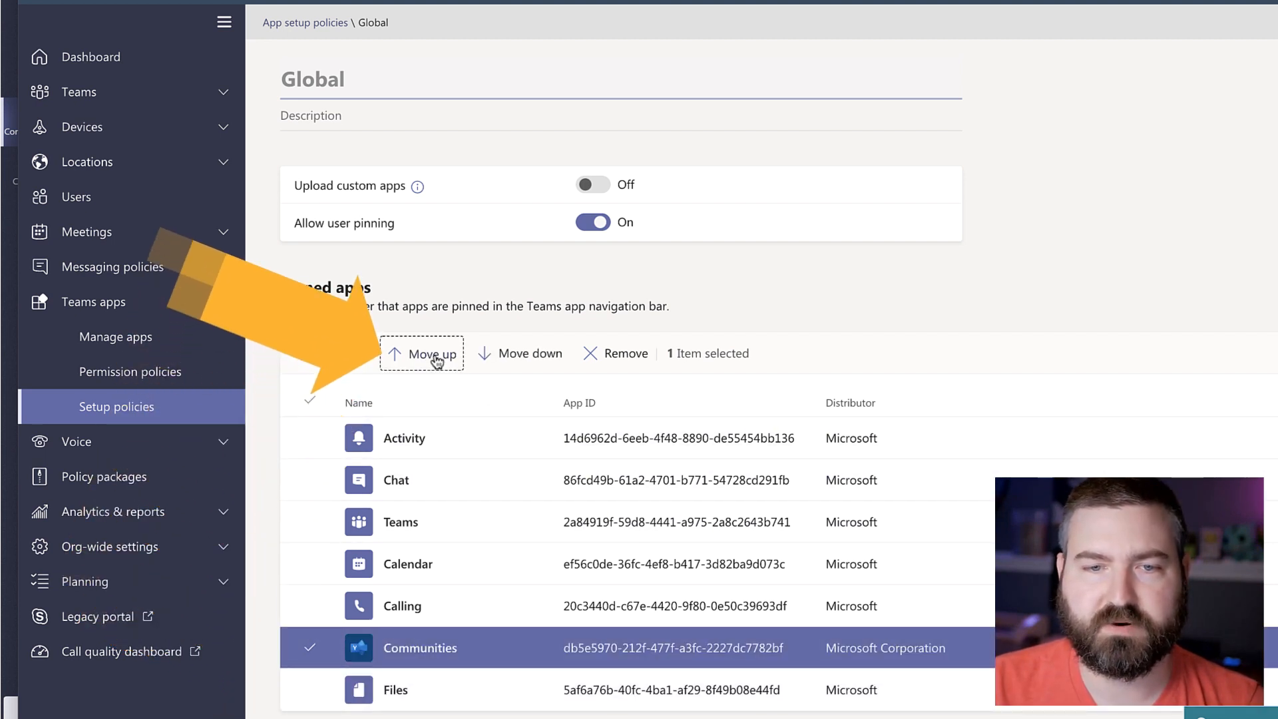
{"action": "left_click", "coordinate": [422, 353]}
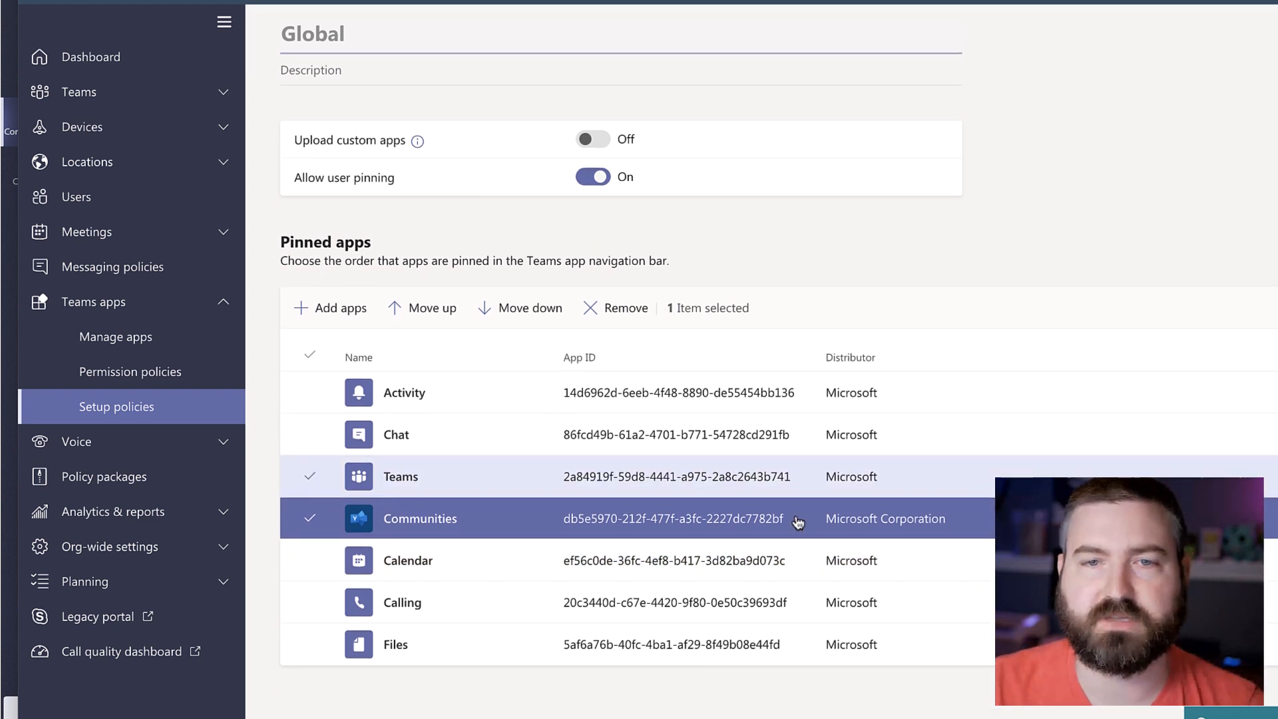
{"action": "scroll", "scroll_direction": "down", "scroll_amount": 3}
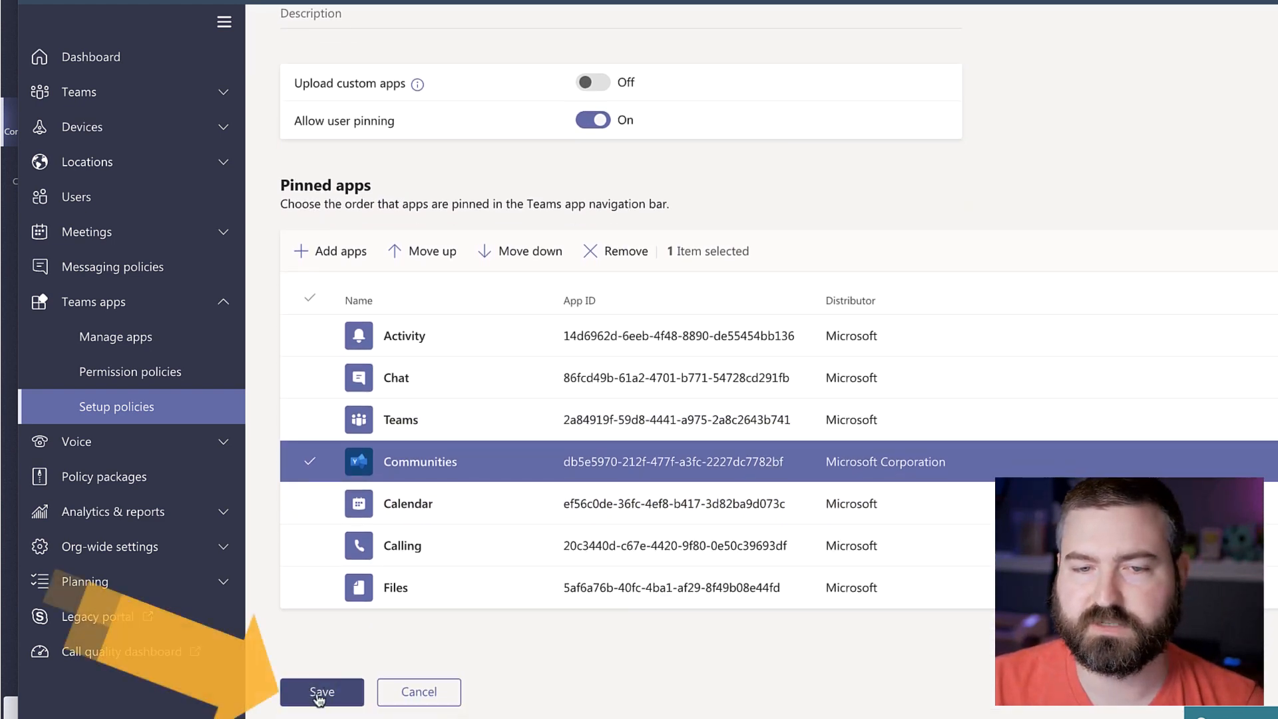
{"action": "left_click", "coordinate": [321, 691]}
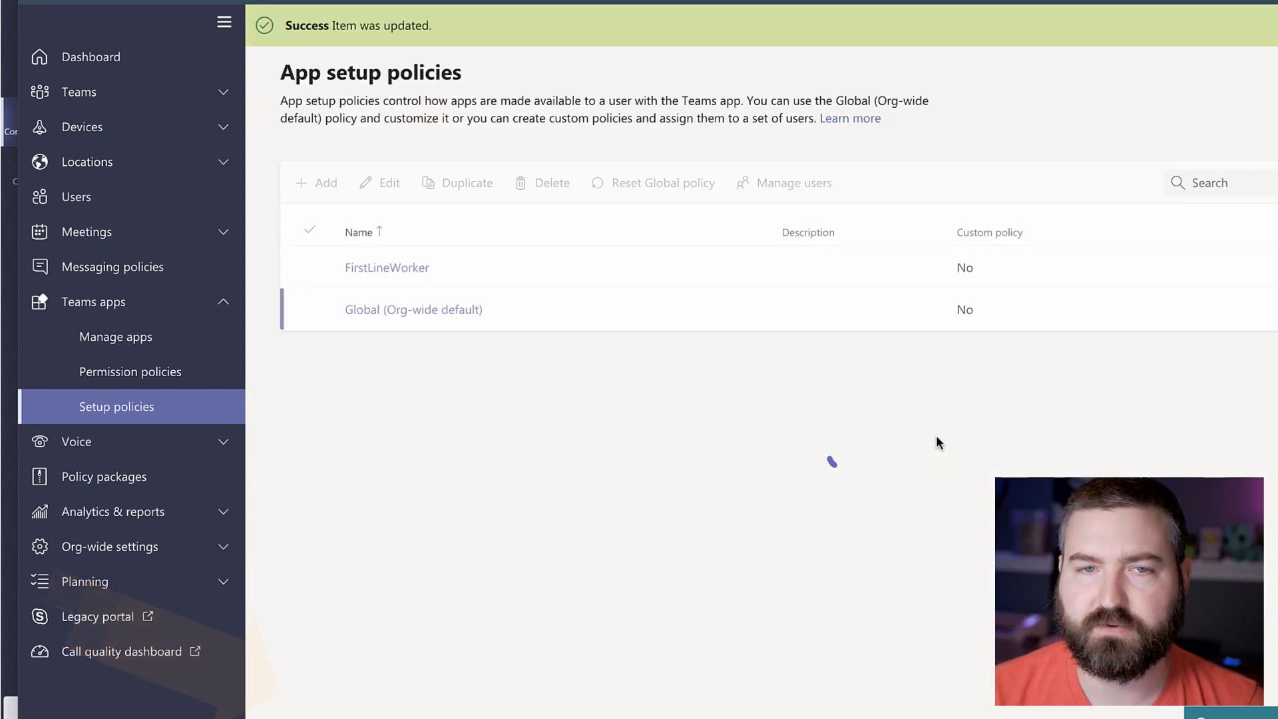